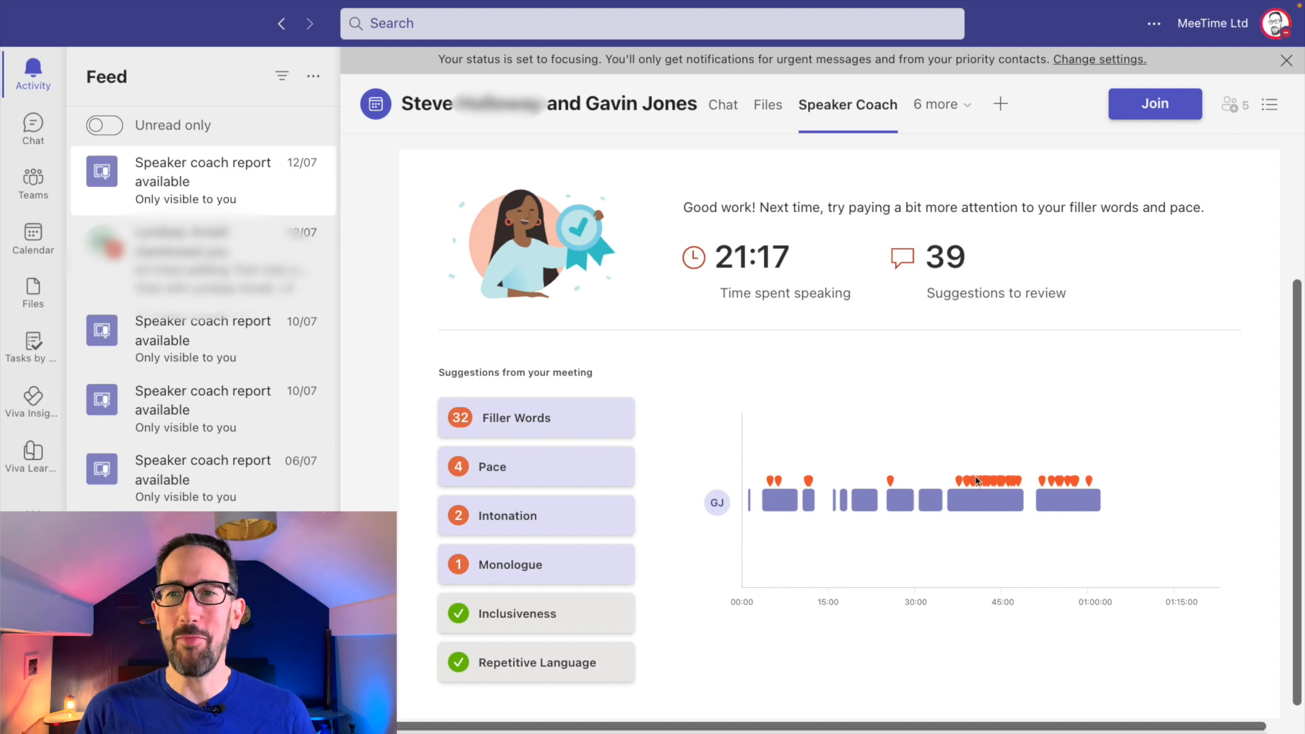
{"action": "mouse_move", "coordinate": [658, 407]}
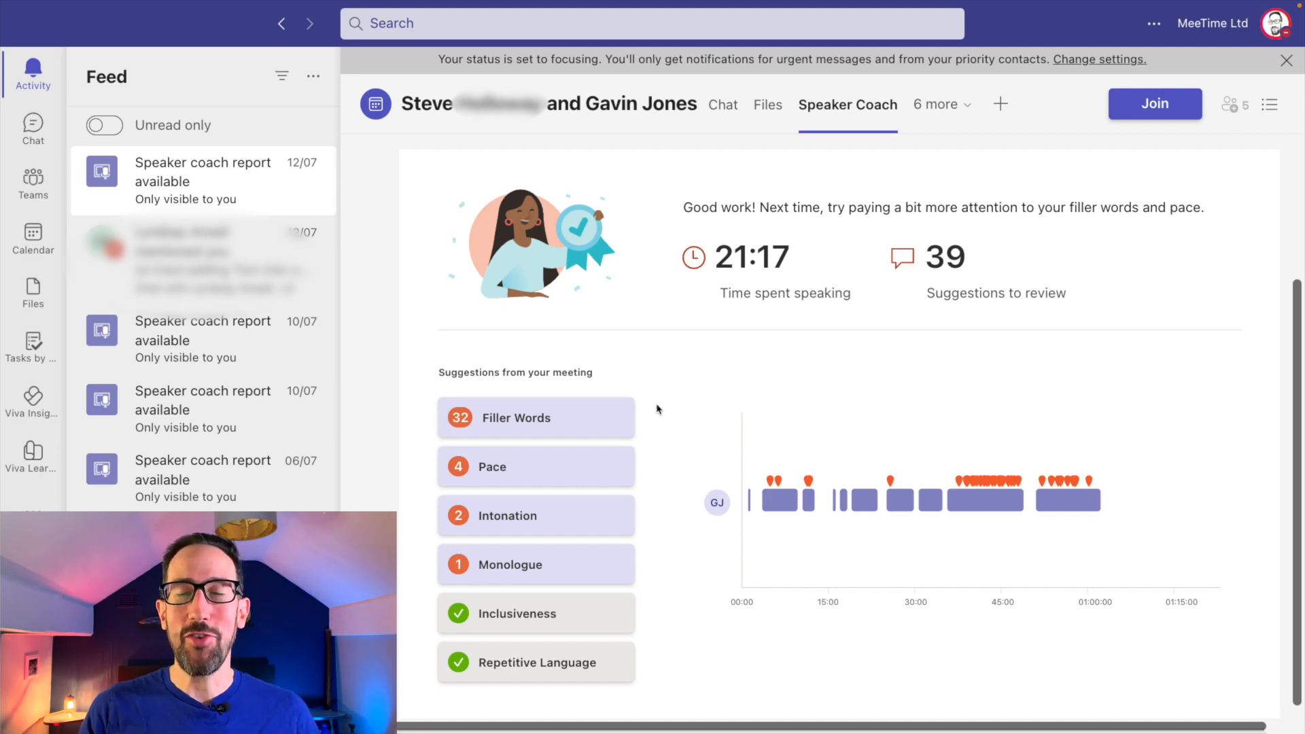
{"action": "mouse_move", "coordinate": [719, 342]}
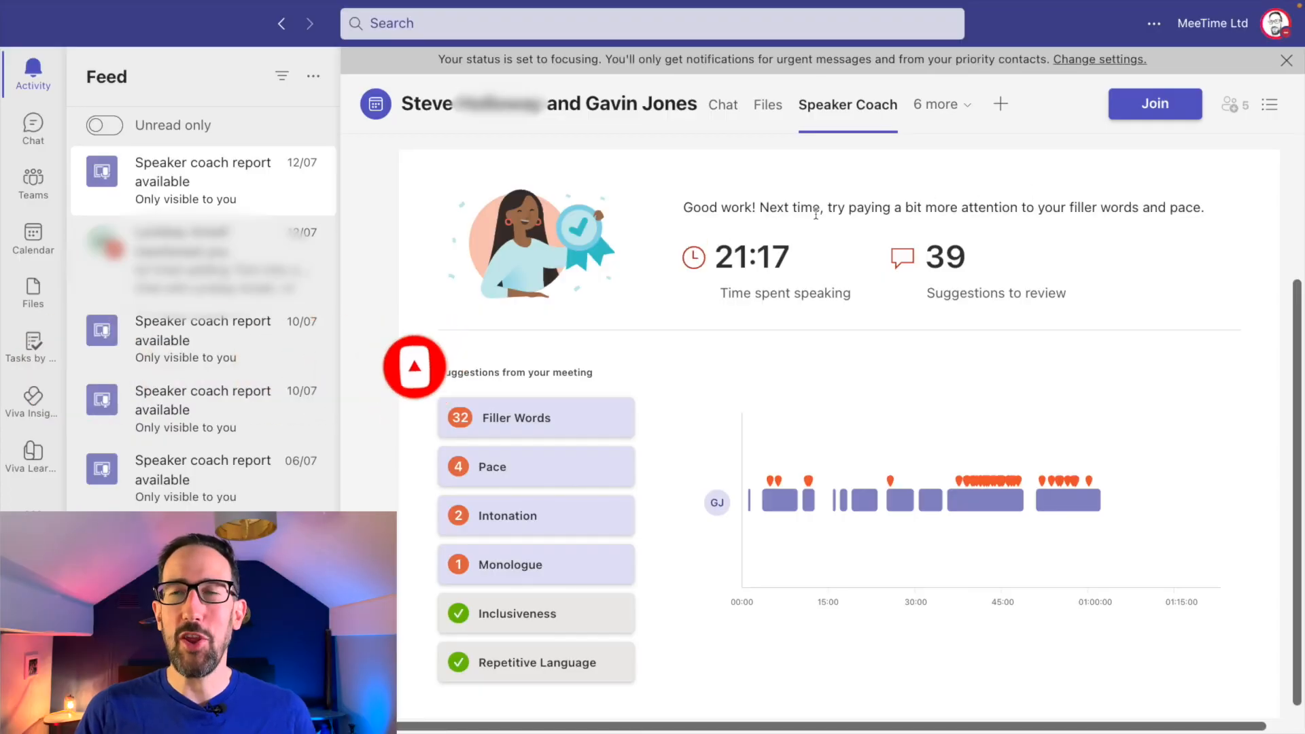
{"action": "mouse_move", "coordinate": [649, 314]}
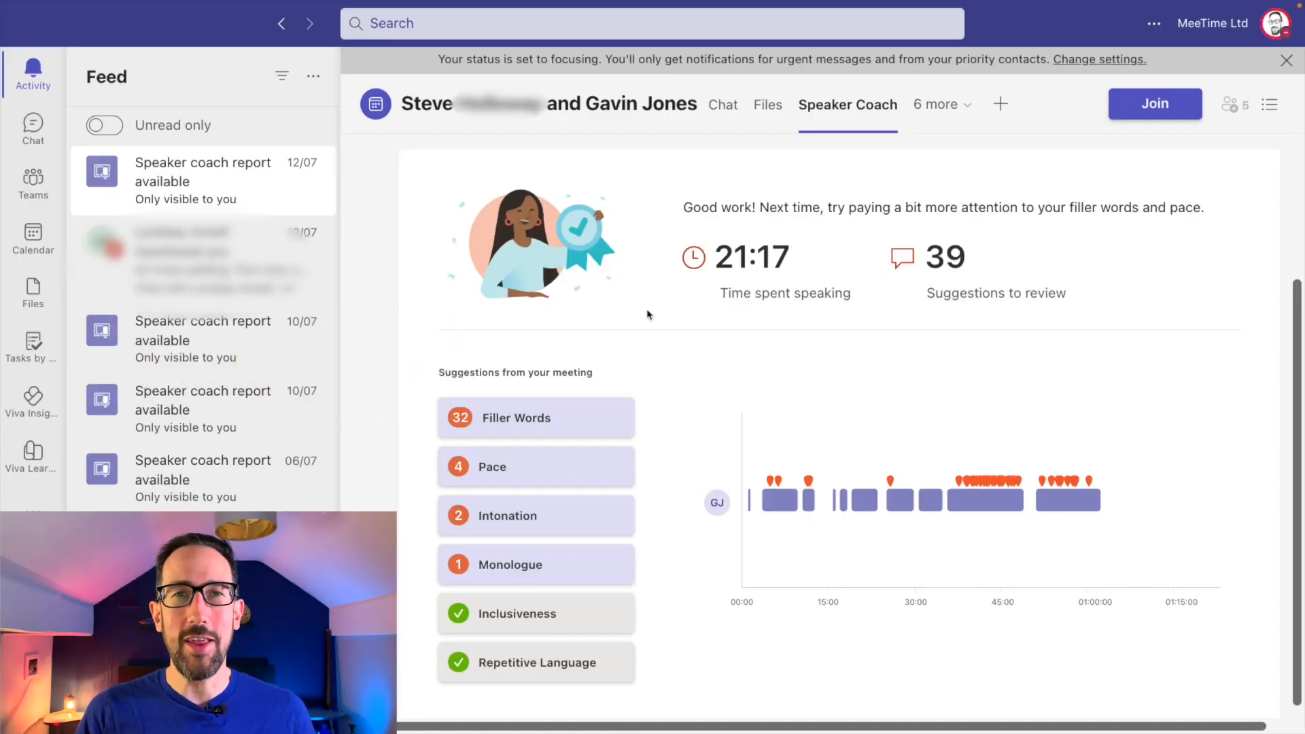
{"action": "mouse_move", "coordinate": [668, 268]}
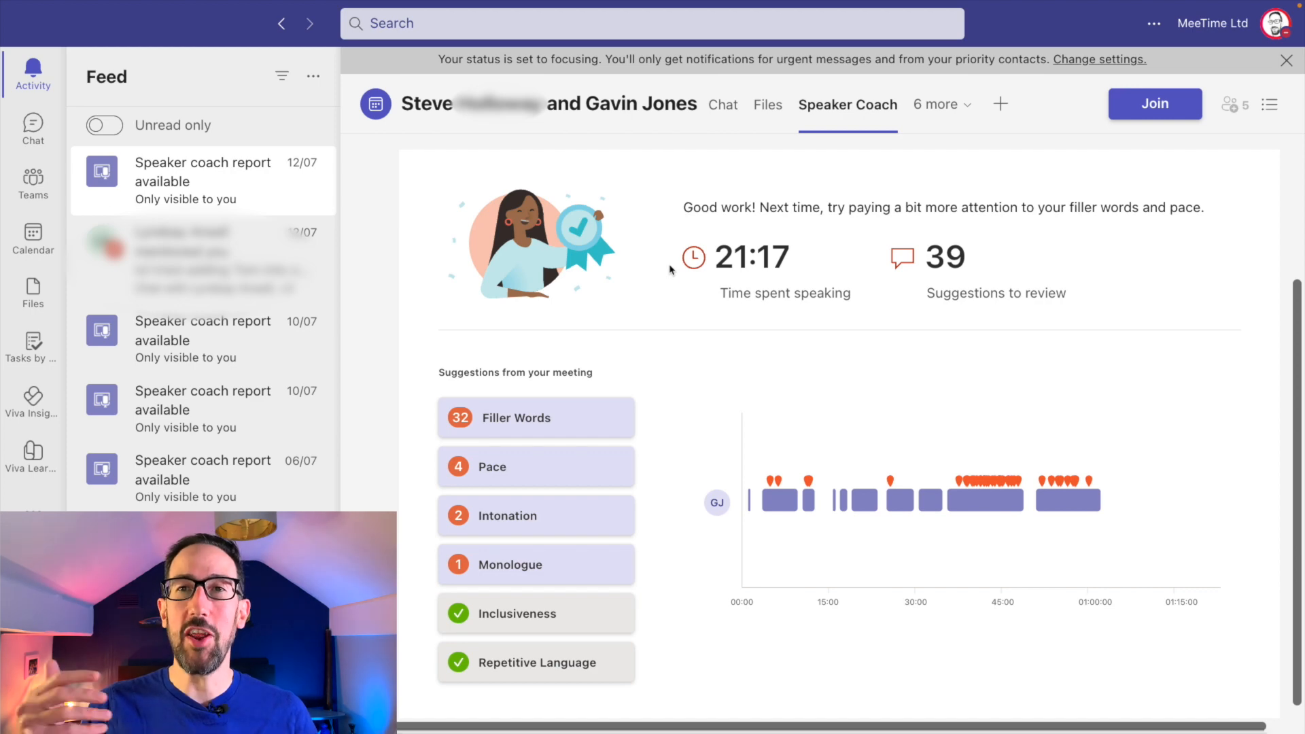
Check that Speaker Coach auto-starts in meetings, then show the July 2023 work-week calendar
{"action": "scroll", "scroll_direction": "up", "scroll_amount": 3}
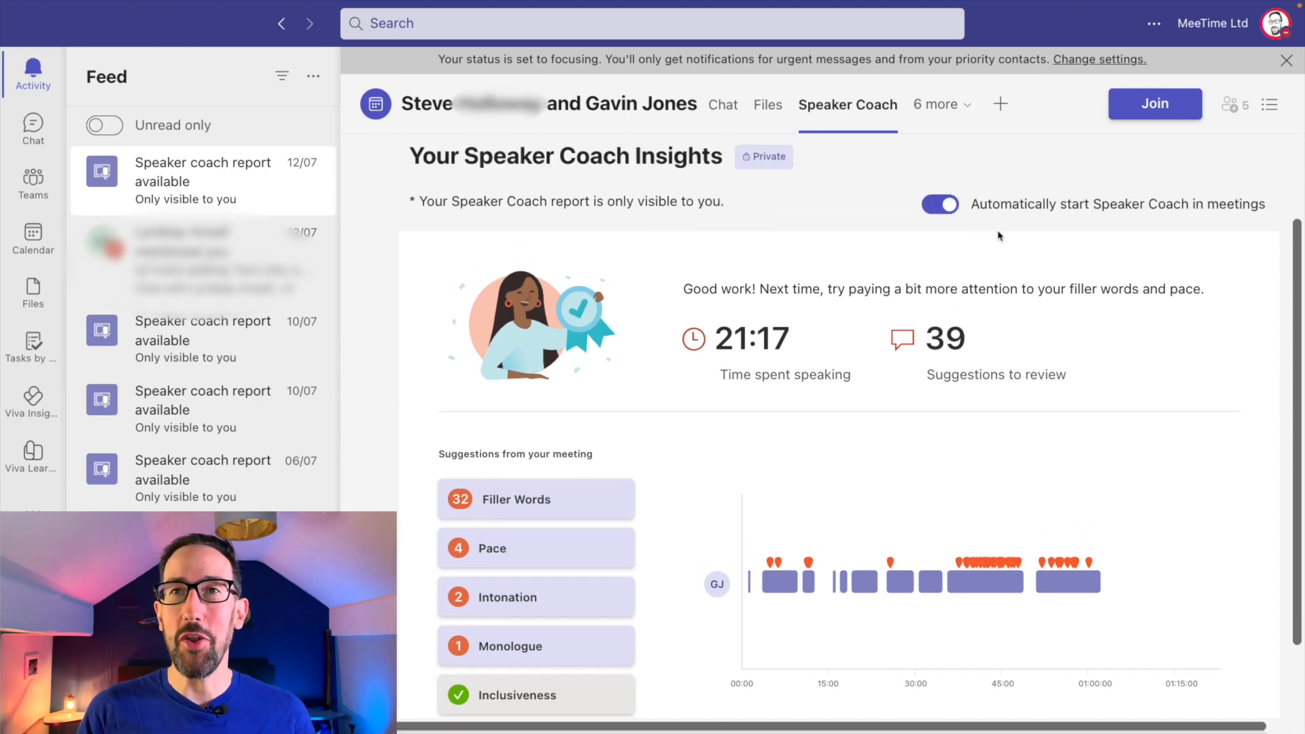
{"action": "mouse_move", "coordinate": [909, 217]}
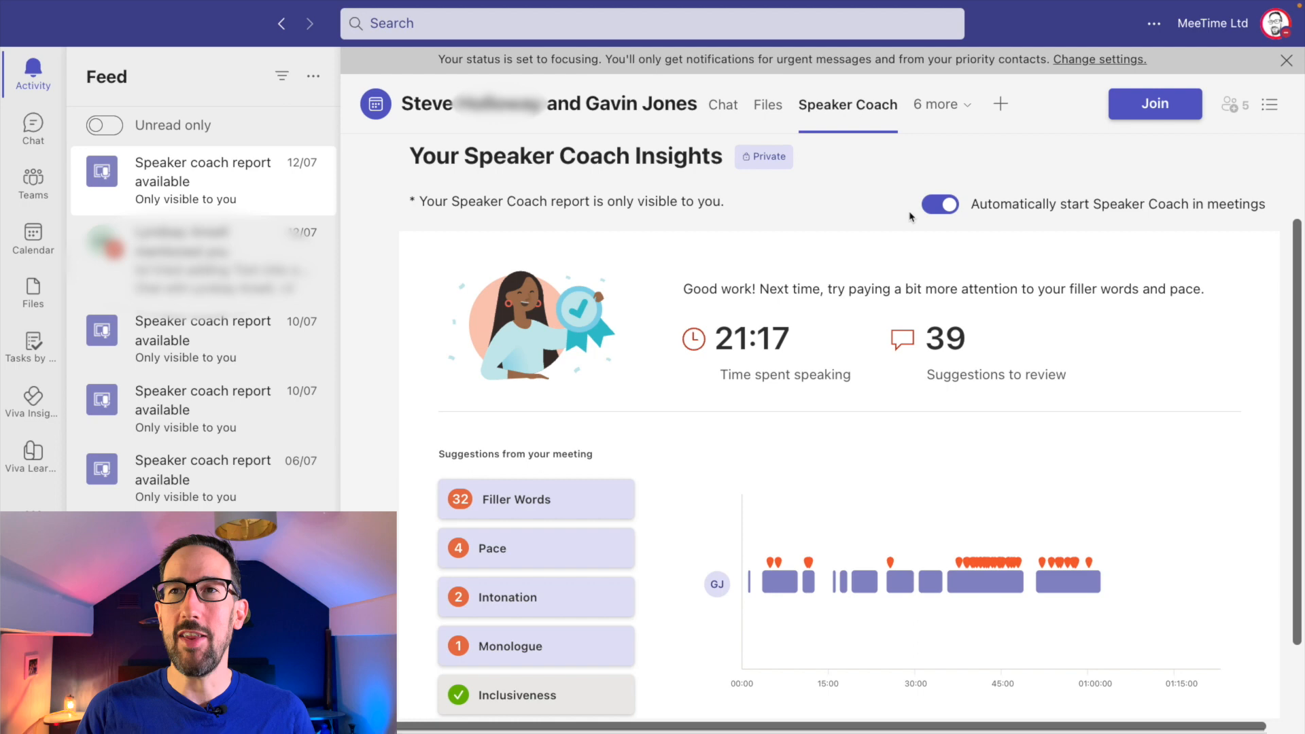
{"action": "mouse_move", "coordinate": [1117, 225]}
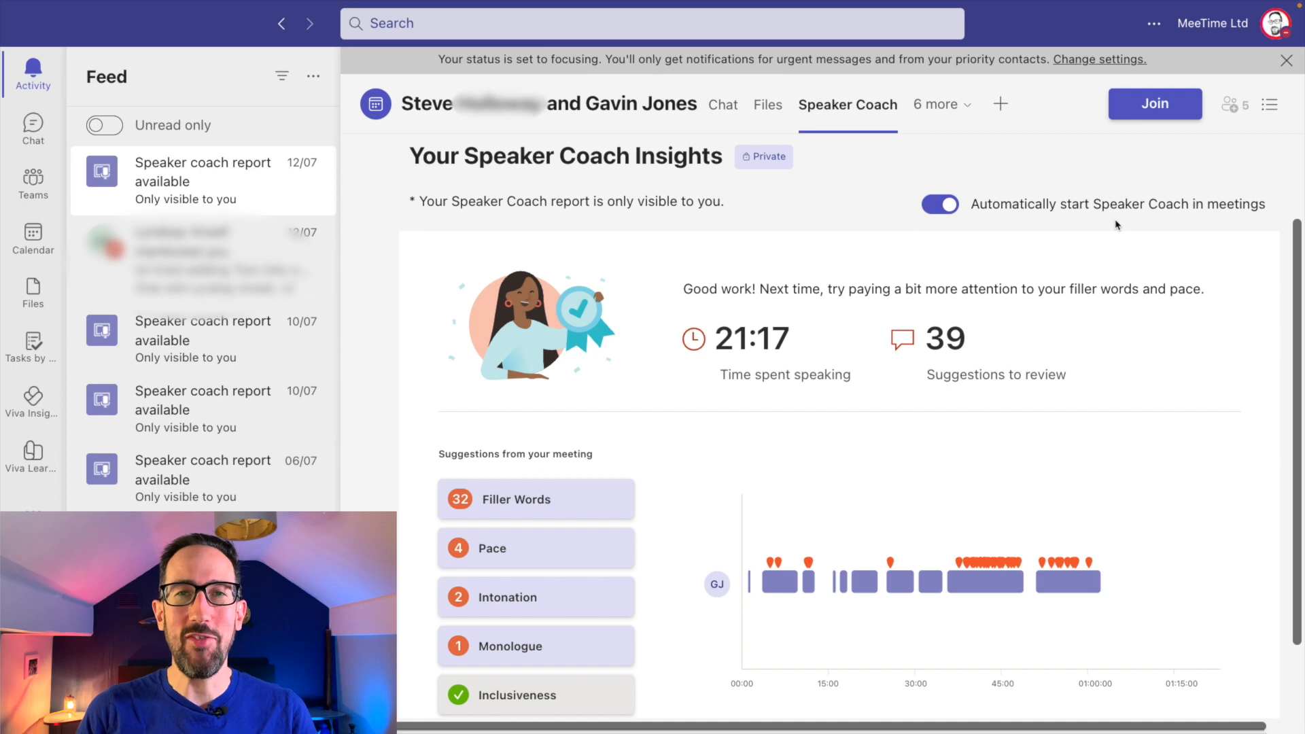
{"action": "mouse_move", "coordinate": [506, 216]}
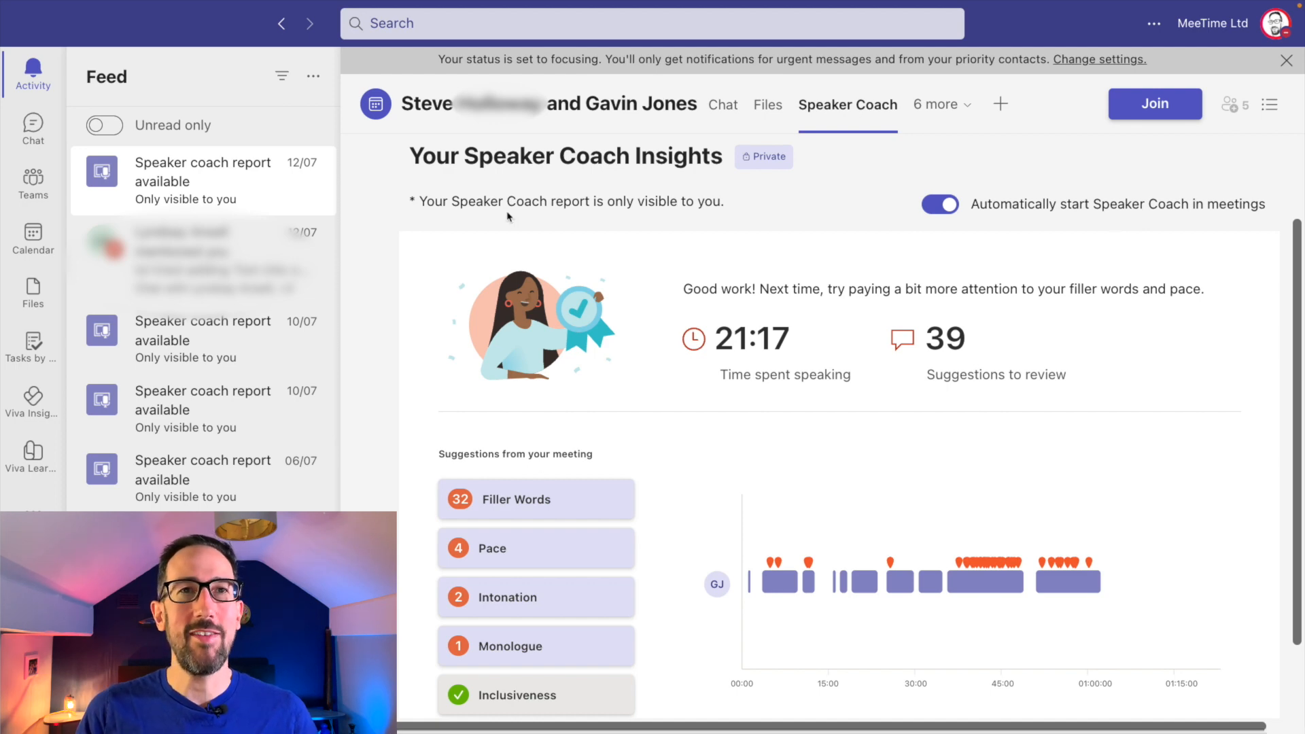
{"action": "mouse_move", "coordinate": [548, 230]}
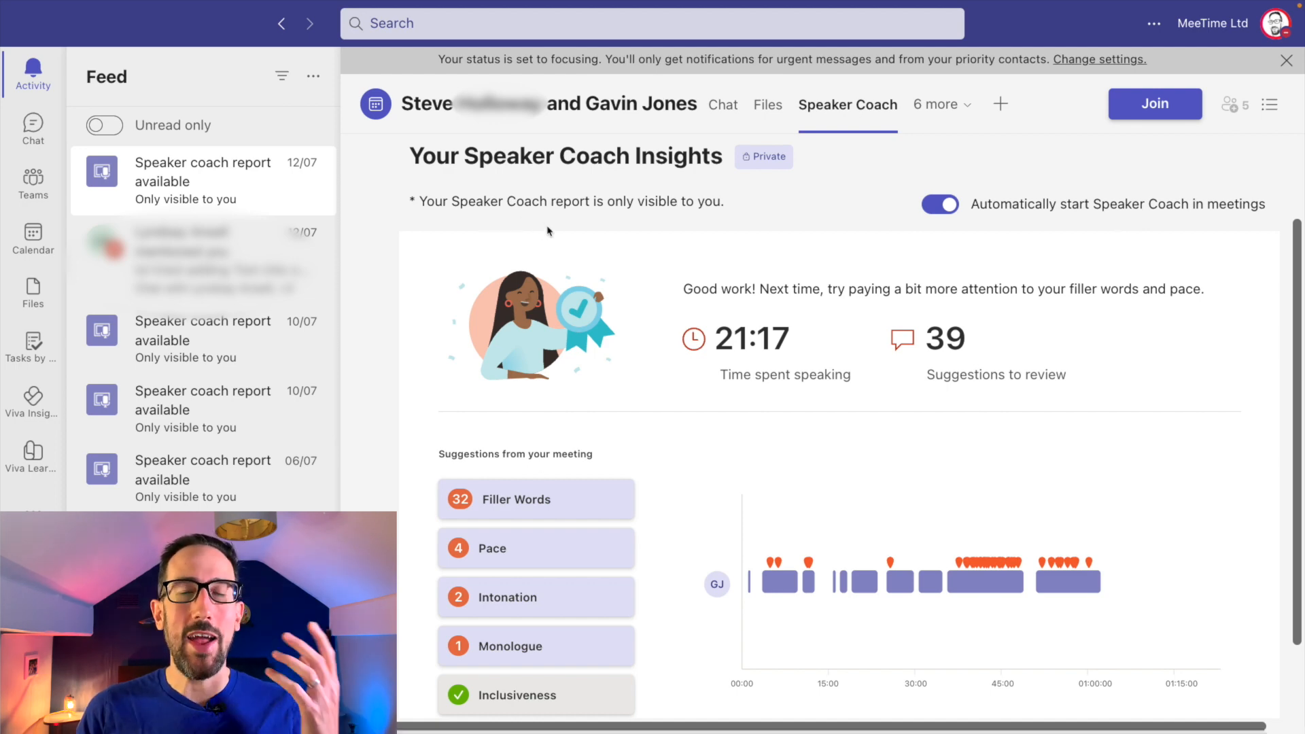
{"action": "left_click", "coordinate": [32, 240]}
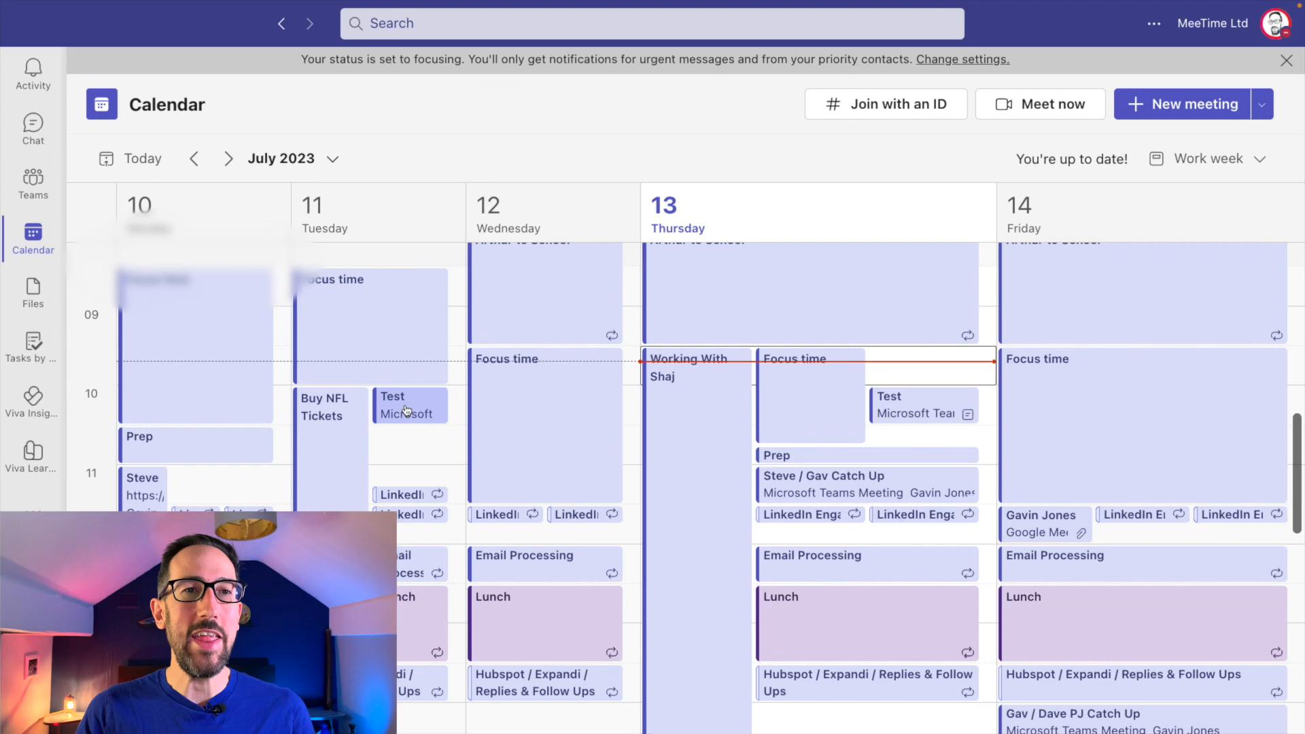
Open the 11 July Test meeting card and join the meeting
{"action": "left_click", "coordinate": [407, 405]}
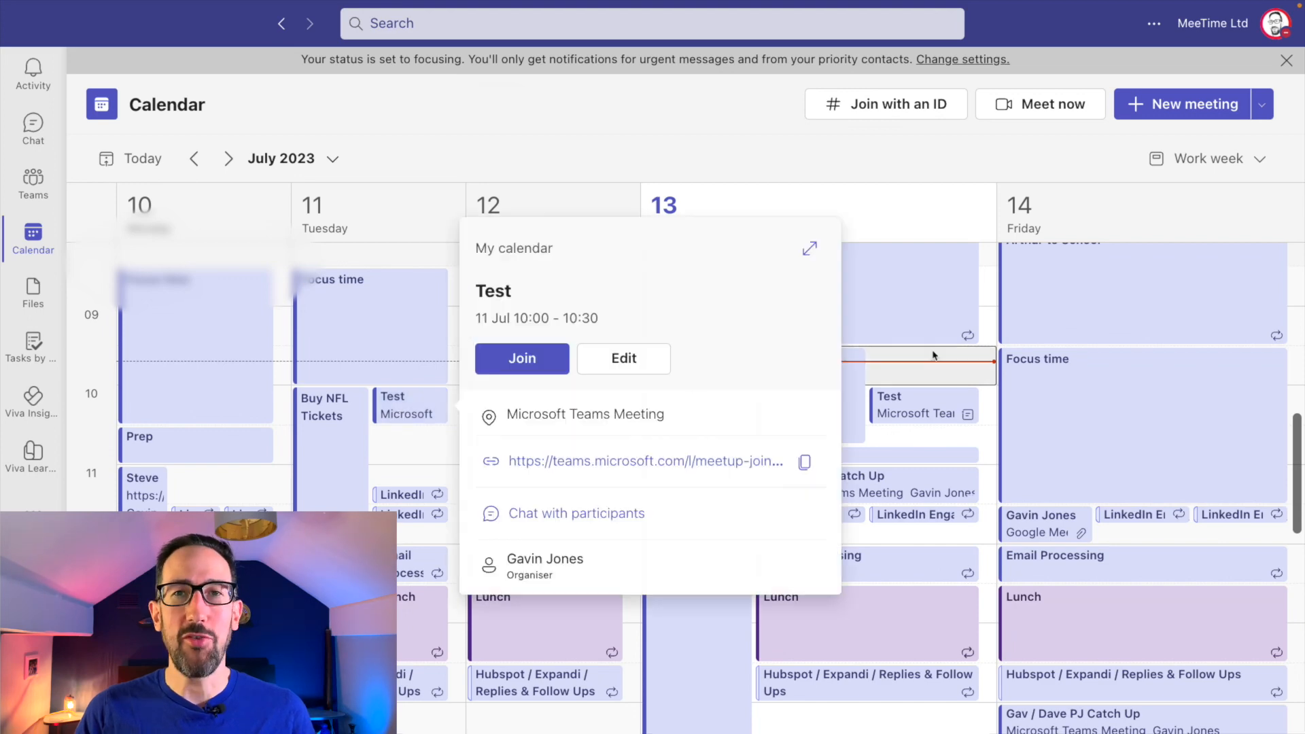
{"action": "left_click", "coordinate": [522, 359]}
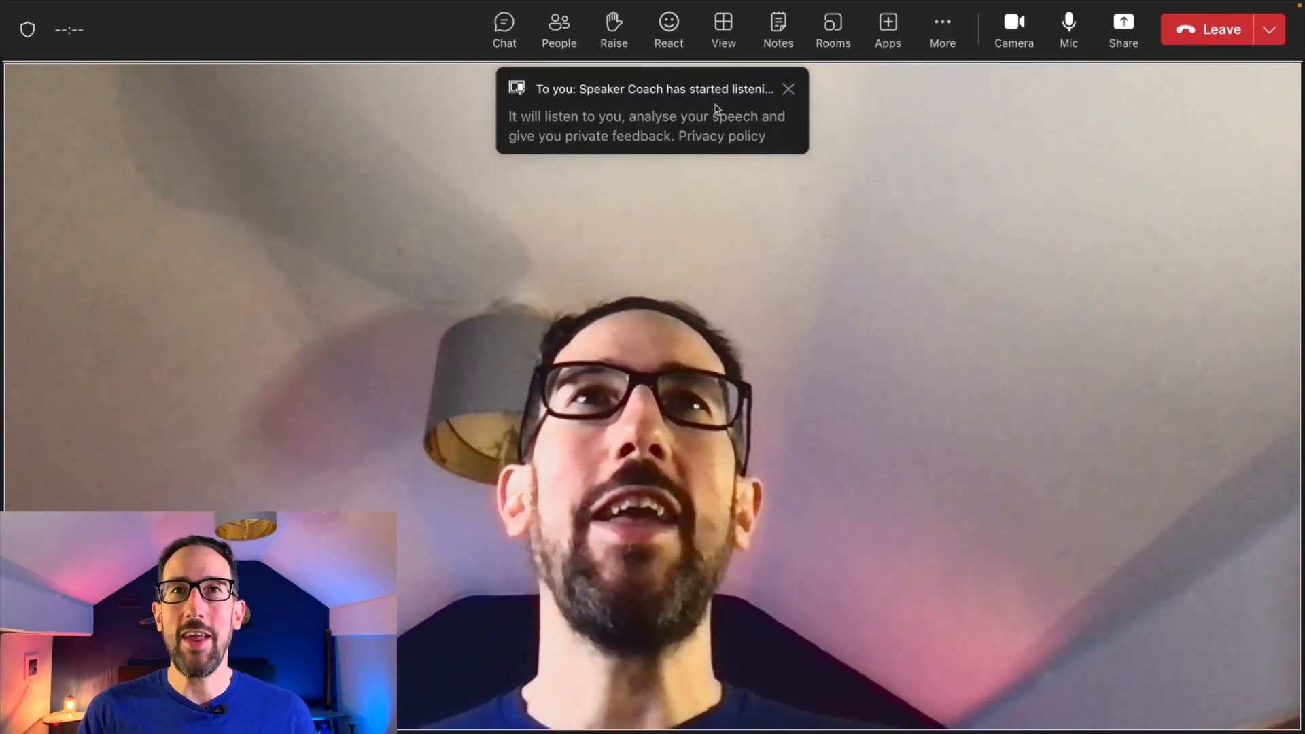
{"action": "mouse_move", "coordinate": [586, 161]}
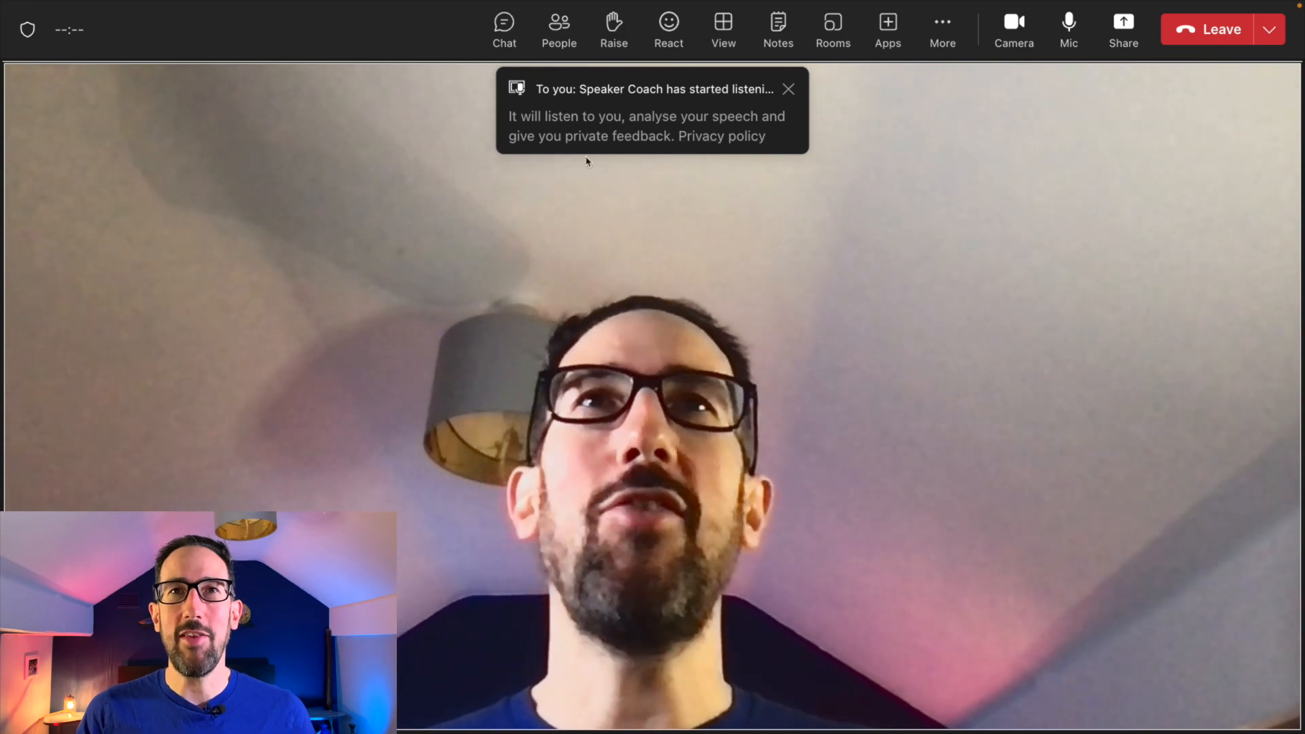
Dismiss the Speaker Coach listening notice and view the Language and speech options under More
{"action": "left_click", "coordinate": [787, 89]}
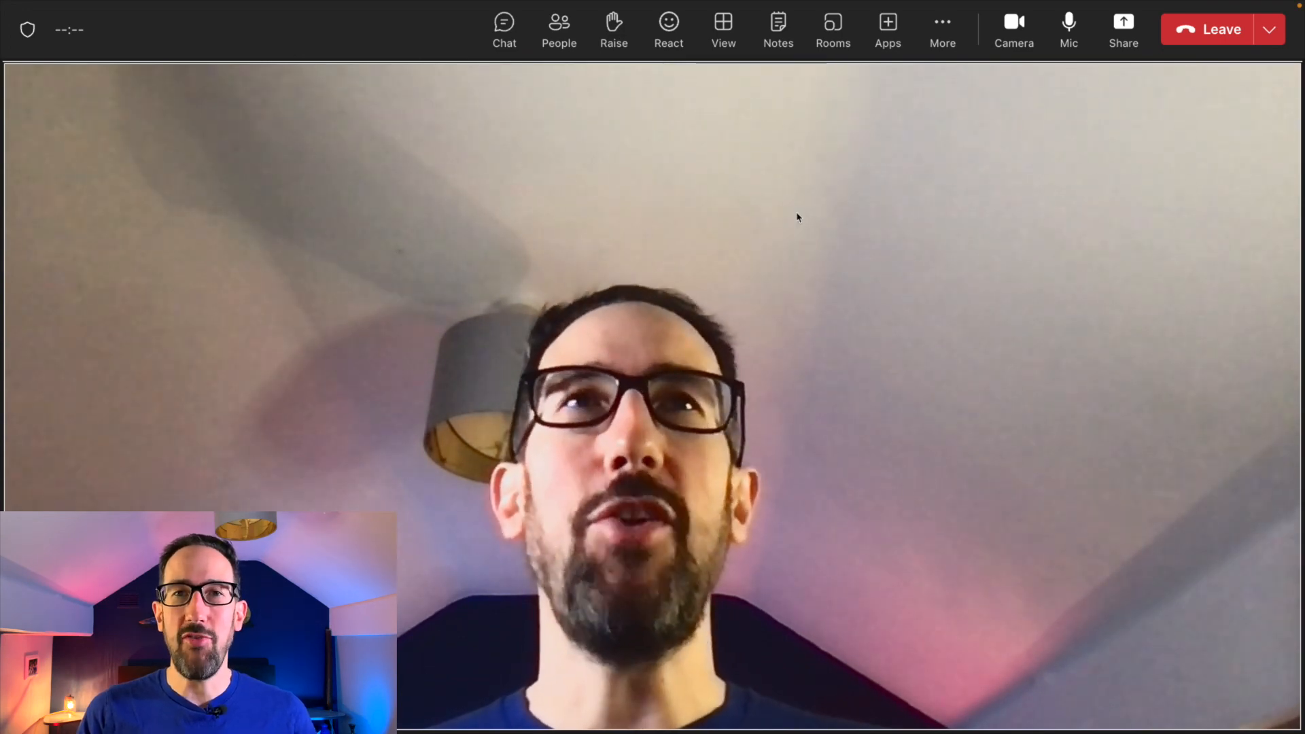
{"action": "mouse_move", "coordinate": [941, 25]}
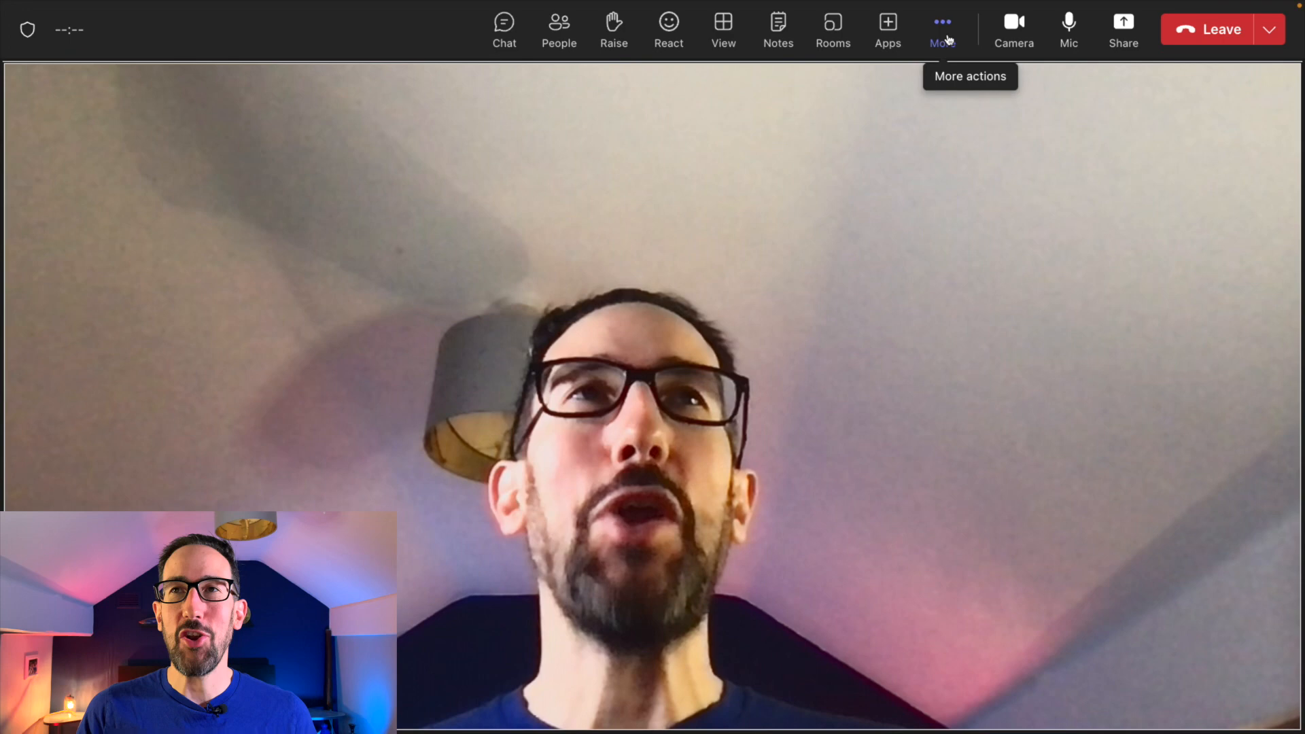
{"action": "left_click", "coordinate": [942, 29]}
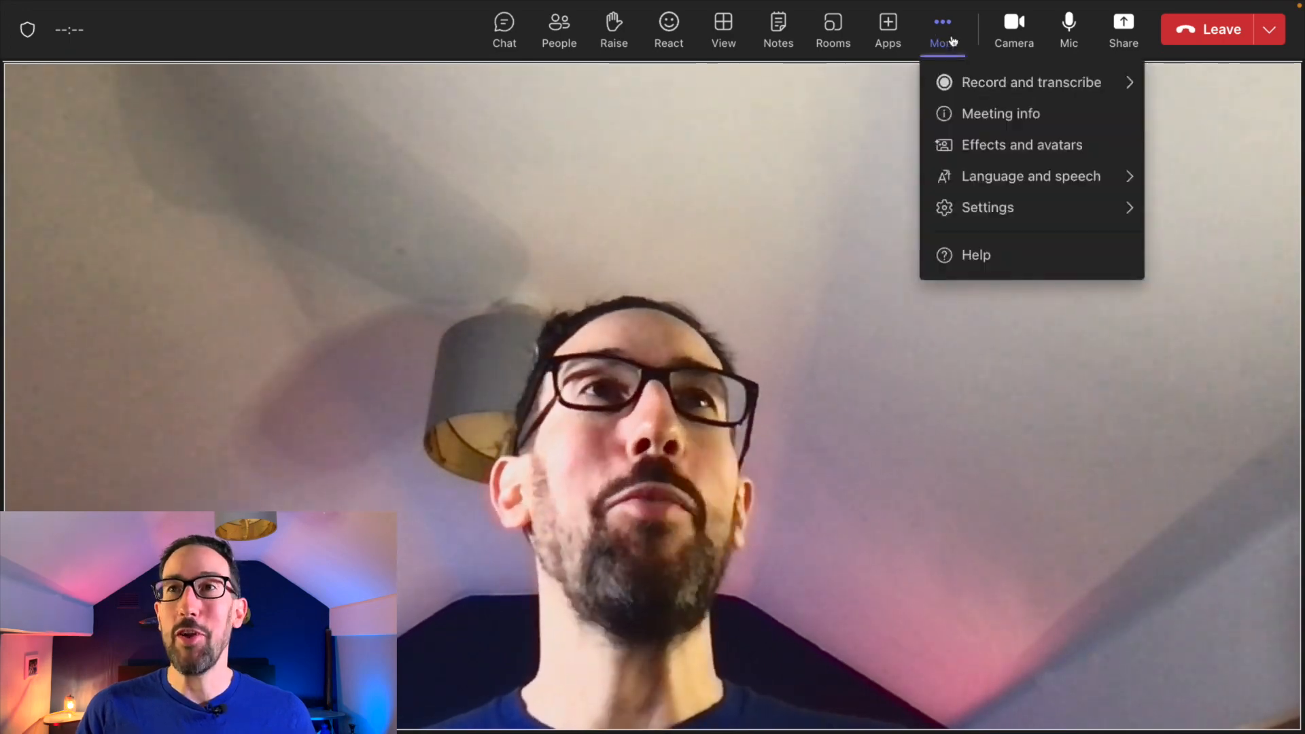
{"action": "mouse_move", "coordinate": [1031, 175]}
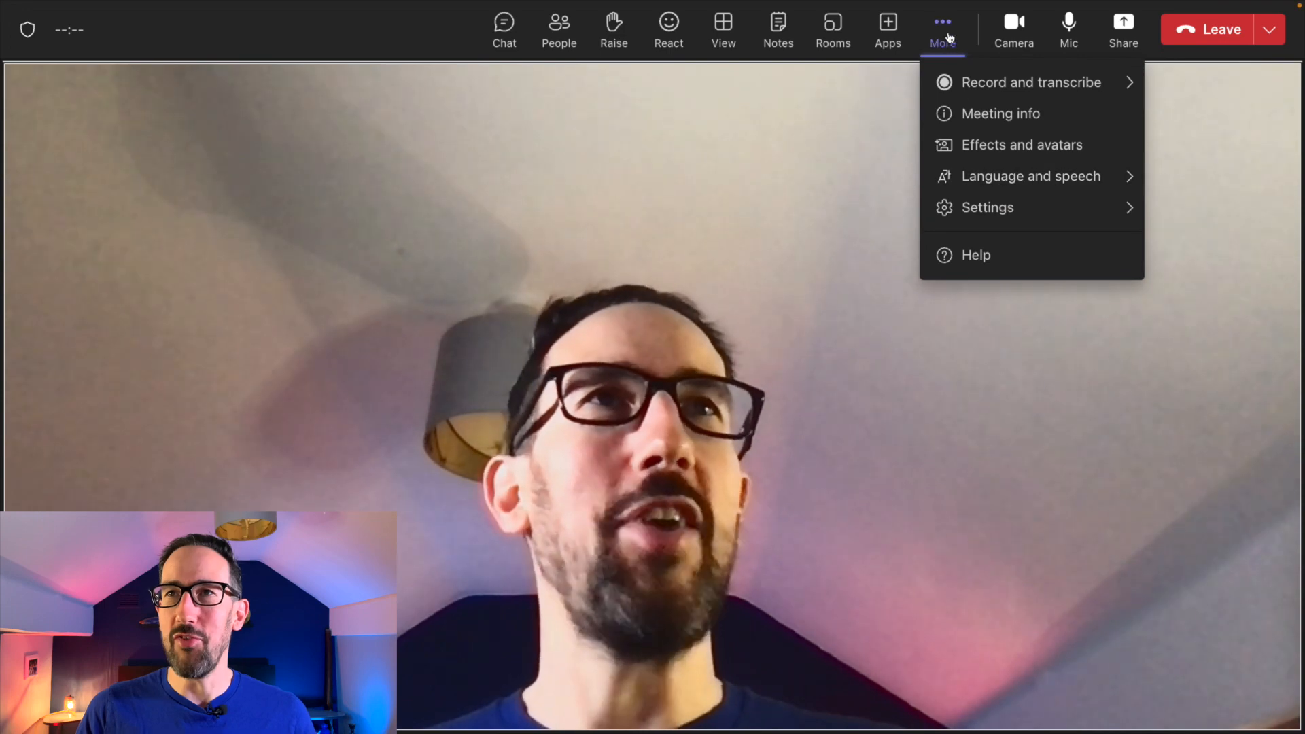
{"action": "mouse_move", "coordinate": [1008, 175]}
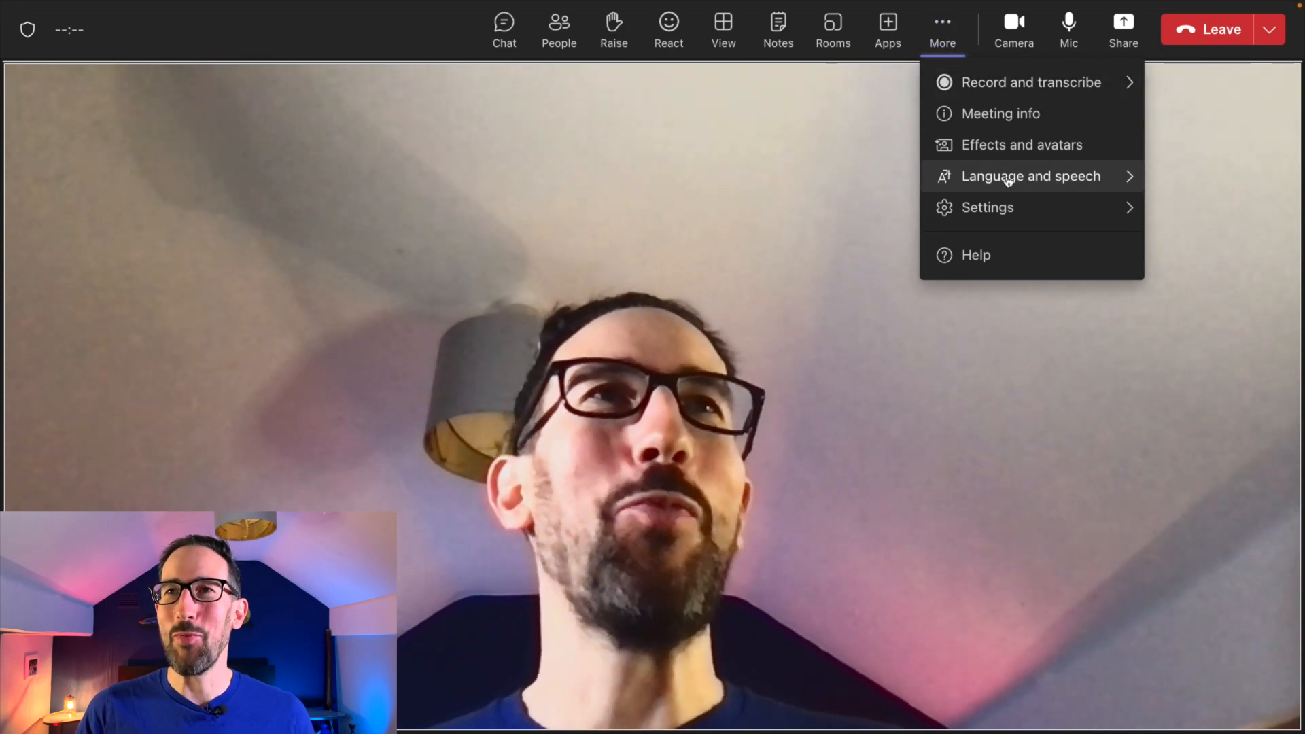
{"action": "left_click", "coordinate": [1031, 175]}
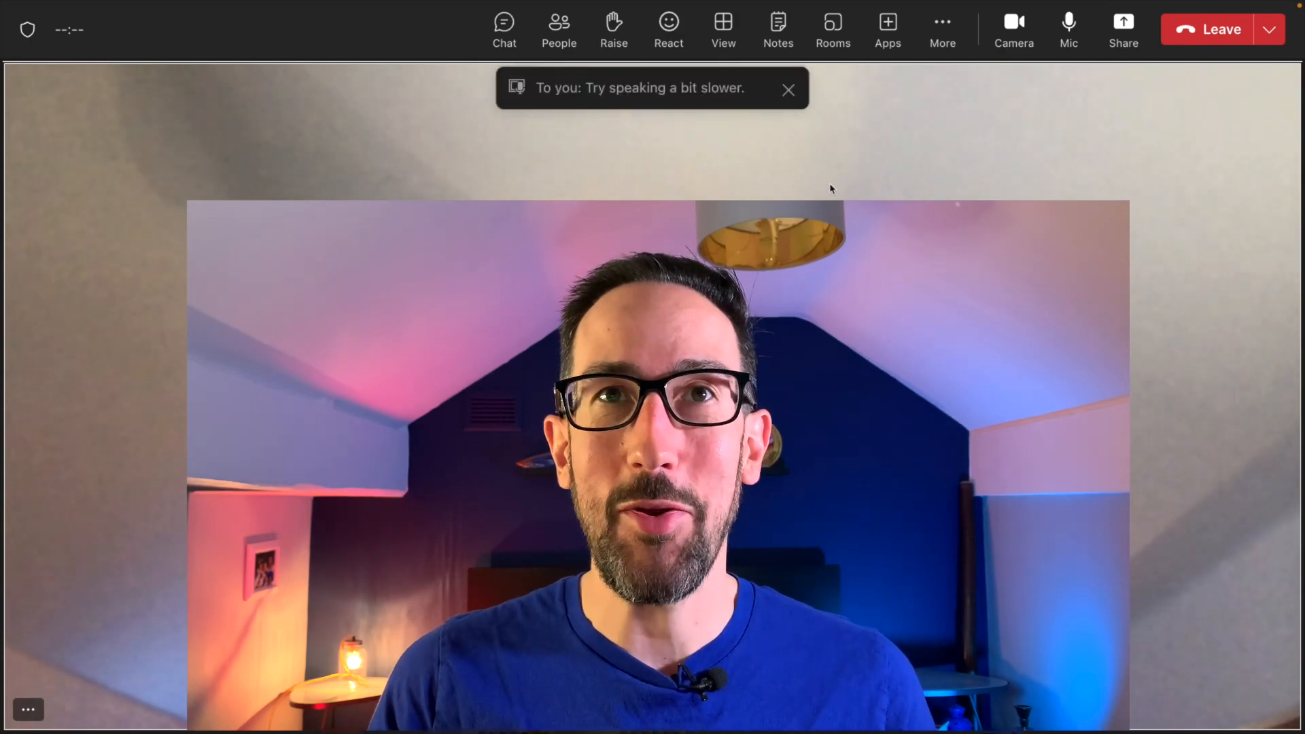
{"action": "mouse_move", "coordinate": [759, 119]}
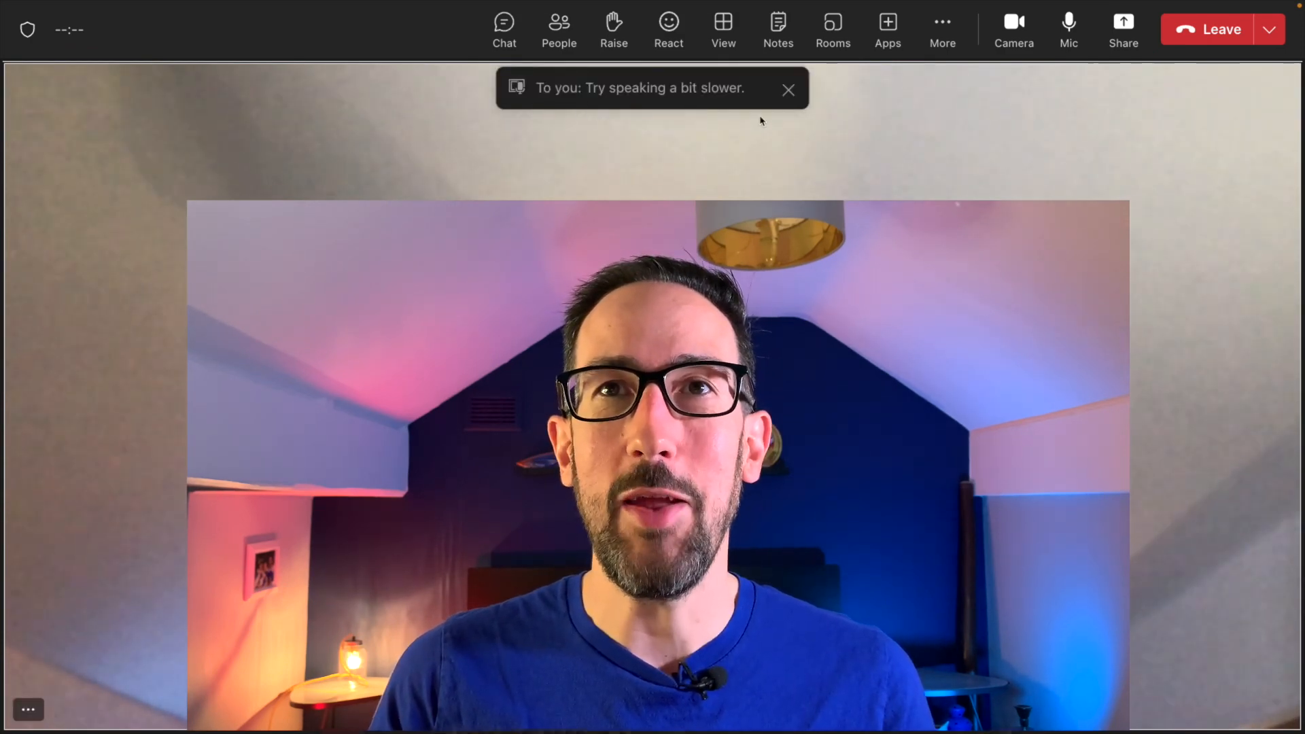
Close the 'Try speaking a bit slower' Speaker Coach banner
{"action": "left_click", "coordinate": [787, 89]}
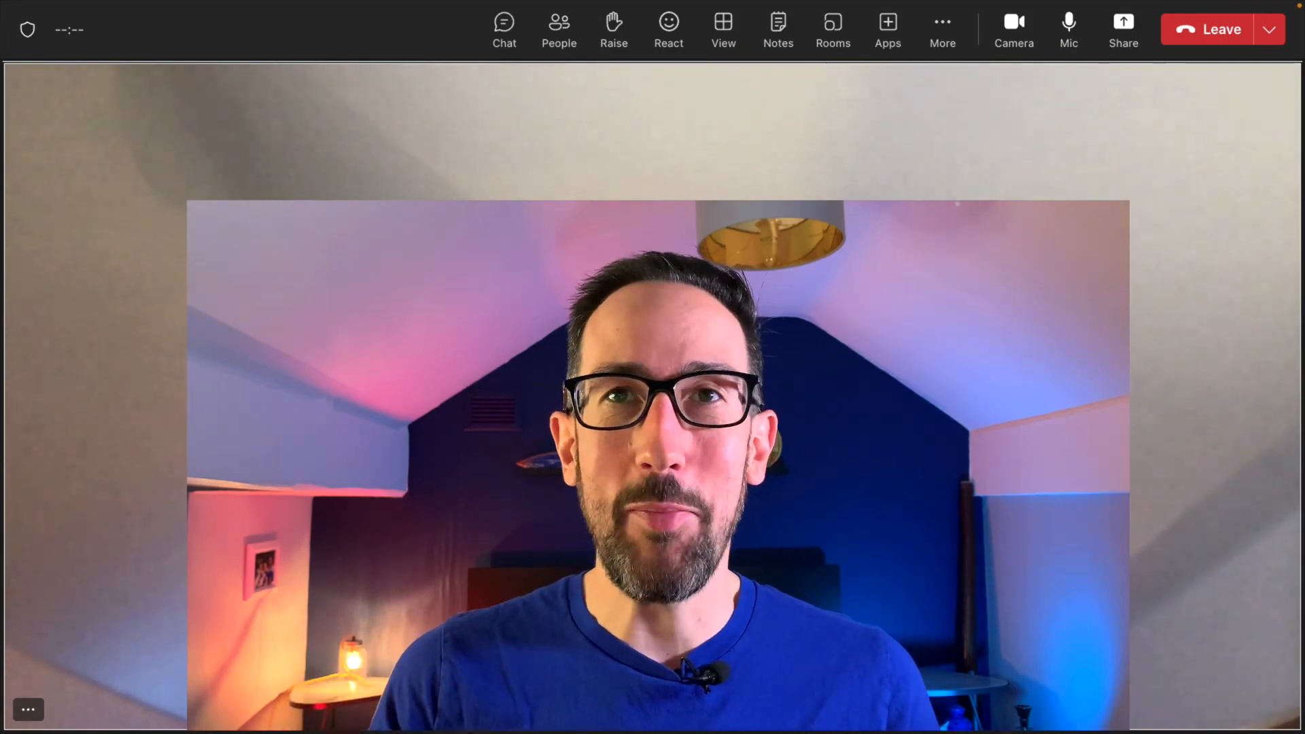
{"action": "mouse_move", "coordinate": [710, 158]}
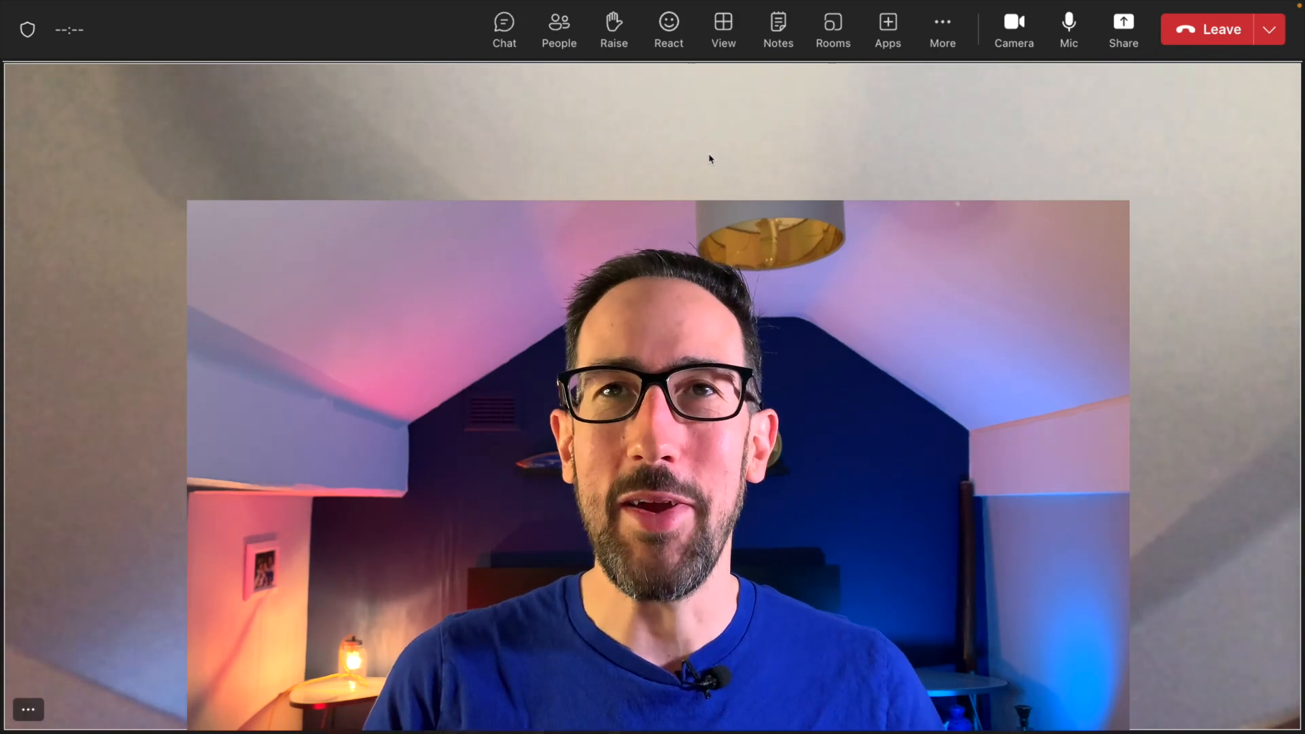
{"action": "mouse_move", "coordinate": [710, 159]}
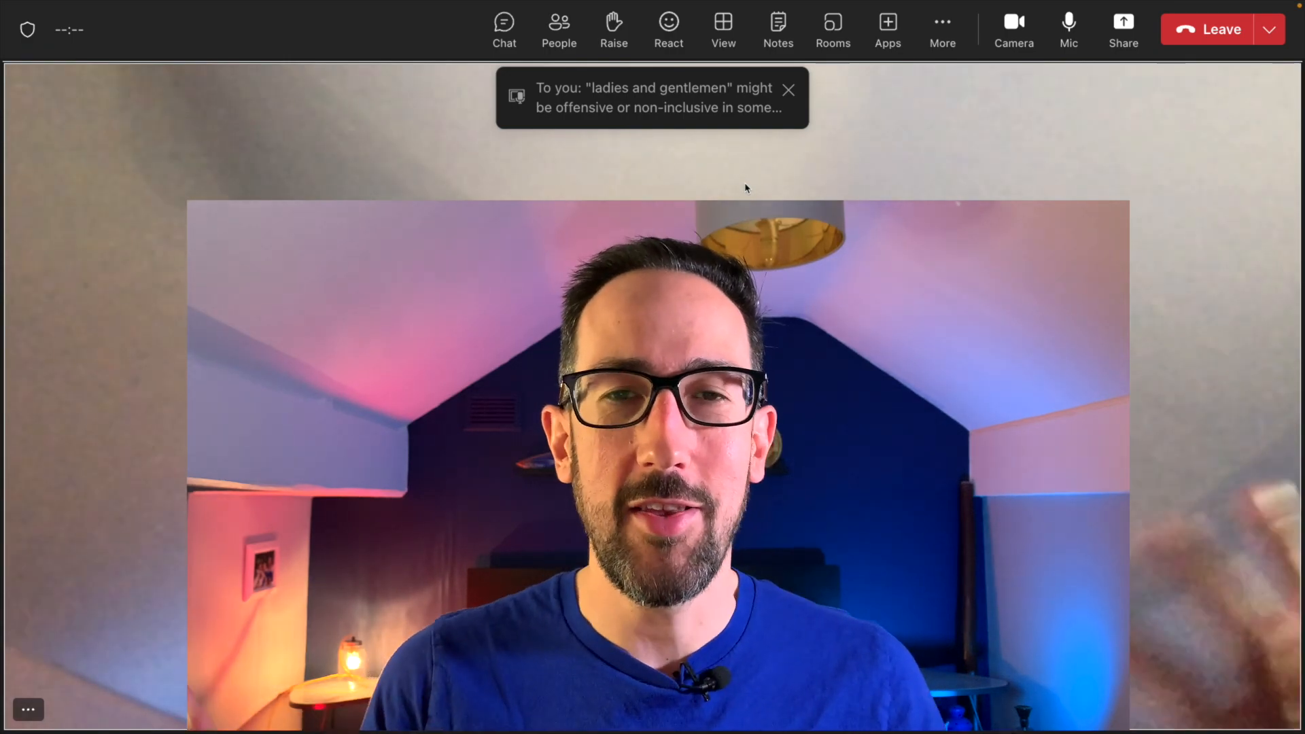
Dismiss the inclusive-language and ask-questions coaching tips, then leave the meeting
{"action": "left_click", "coordinate": [787, 90]}
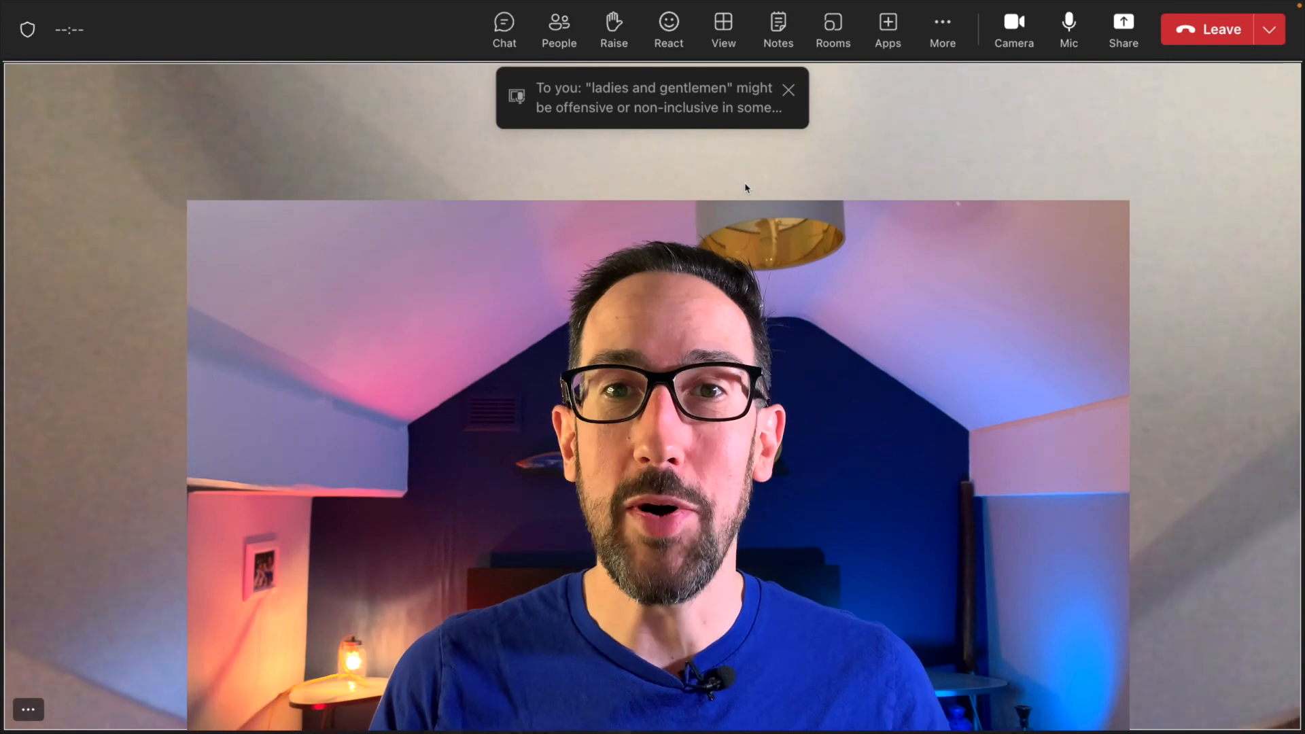
{"action": "left_click", "coordinate": [787, 89]}
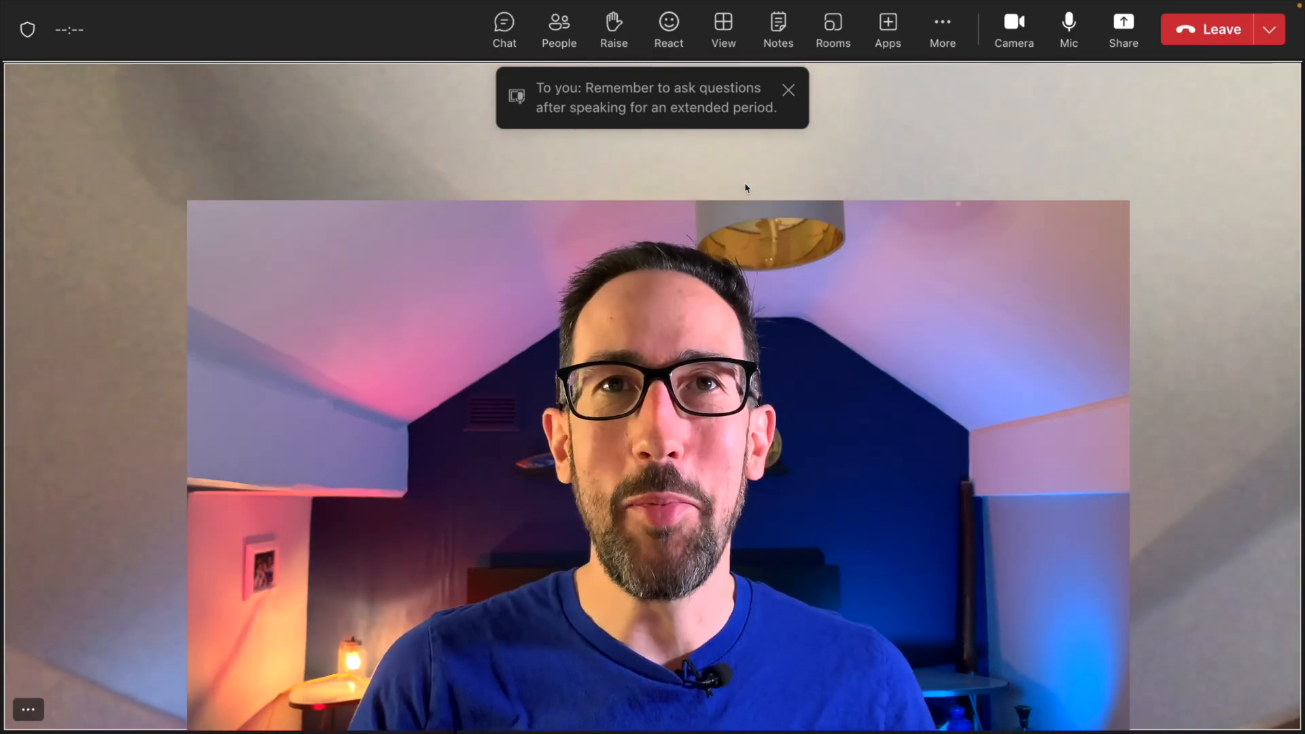
{"action": "left_click", "coordinate": [787, 90]}
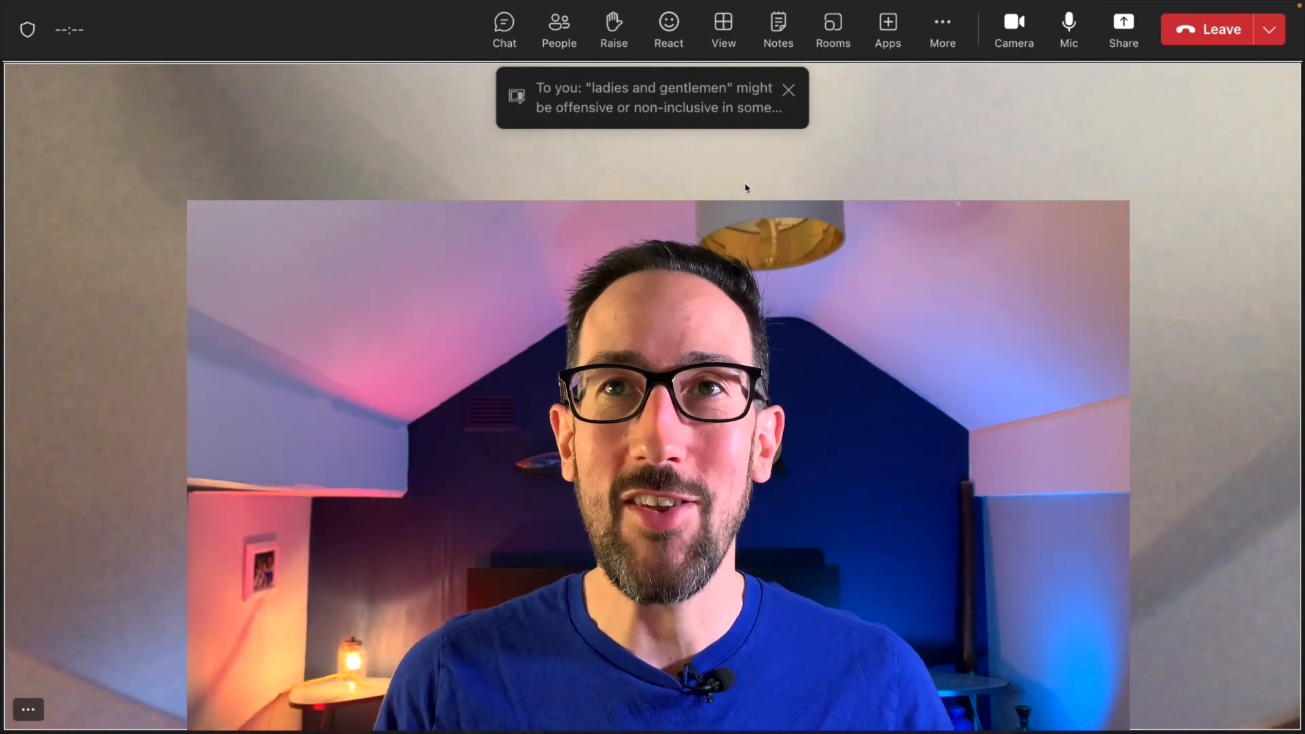
{"action": "left_click", "coordinate": [788, 89]}
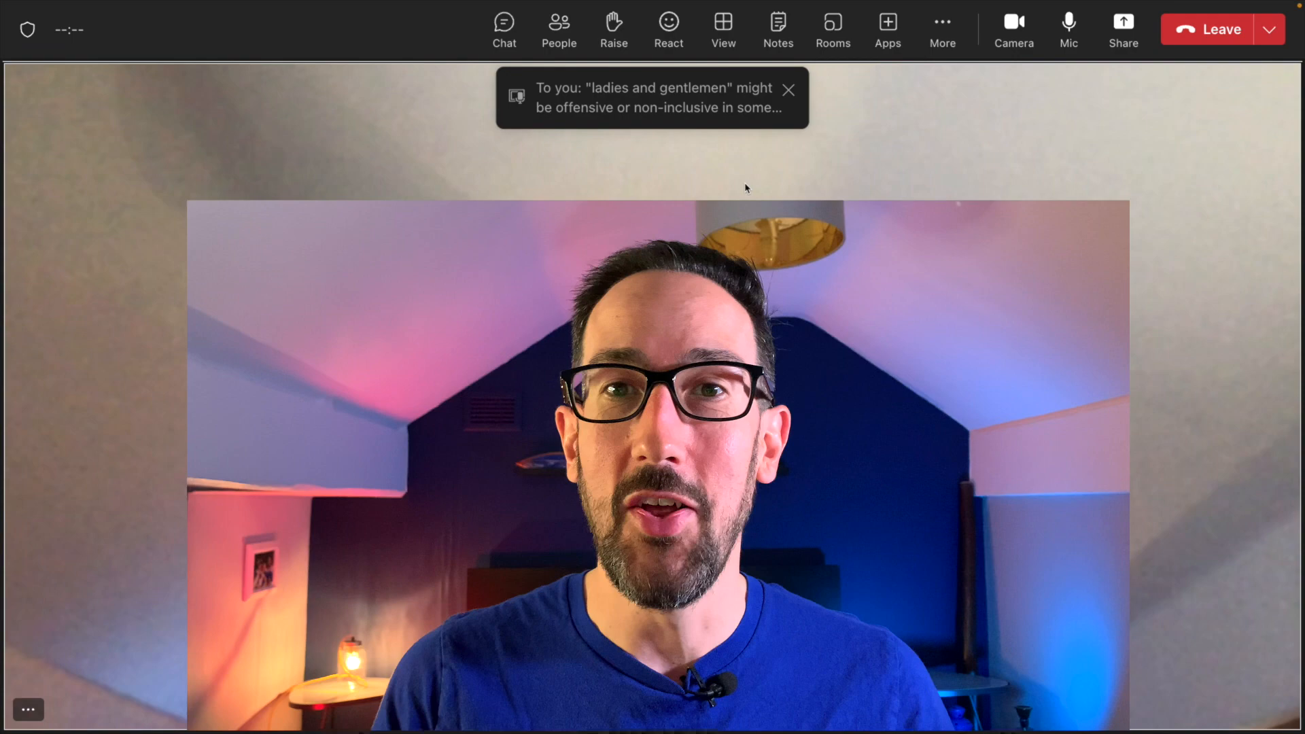
{"action": "left_click", "coordinate": [787, 90]}
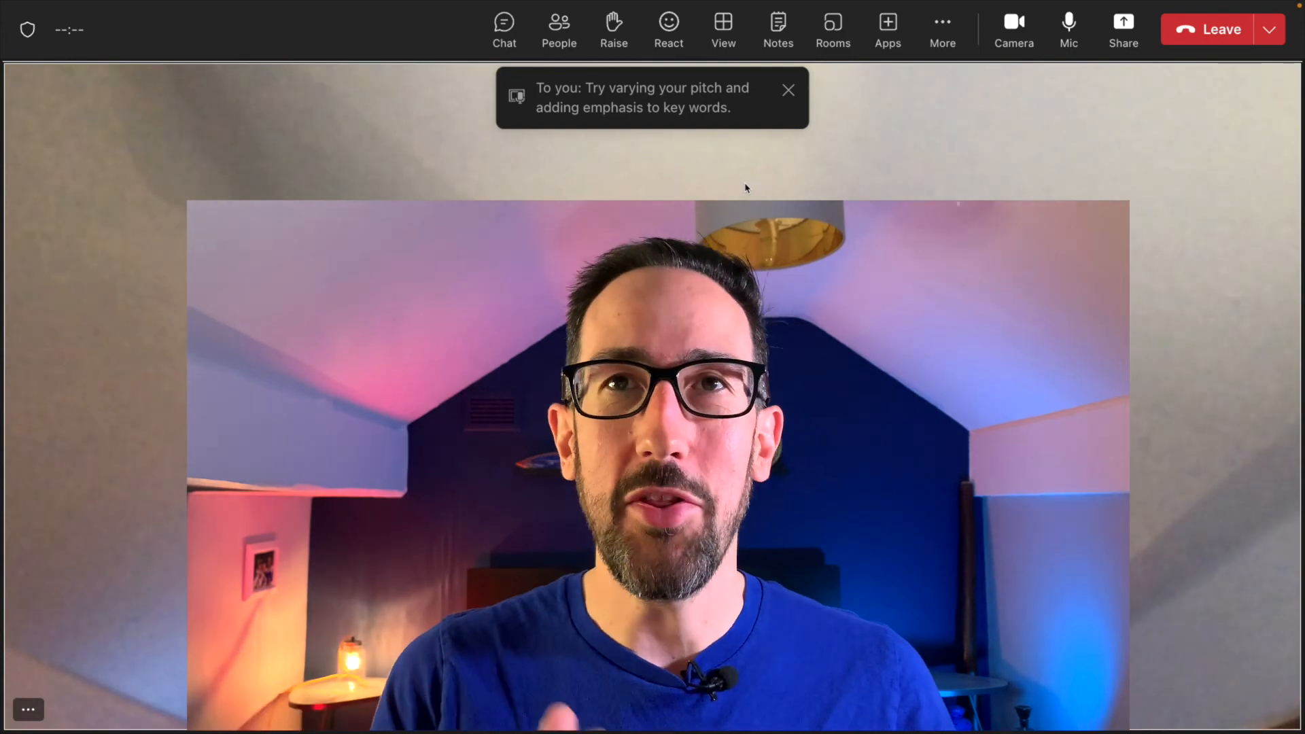
{"action": "left_click", "coordinate": [787, 90]}
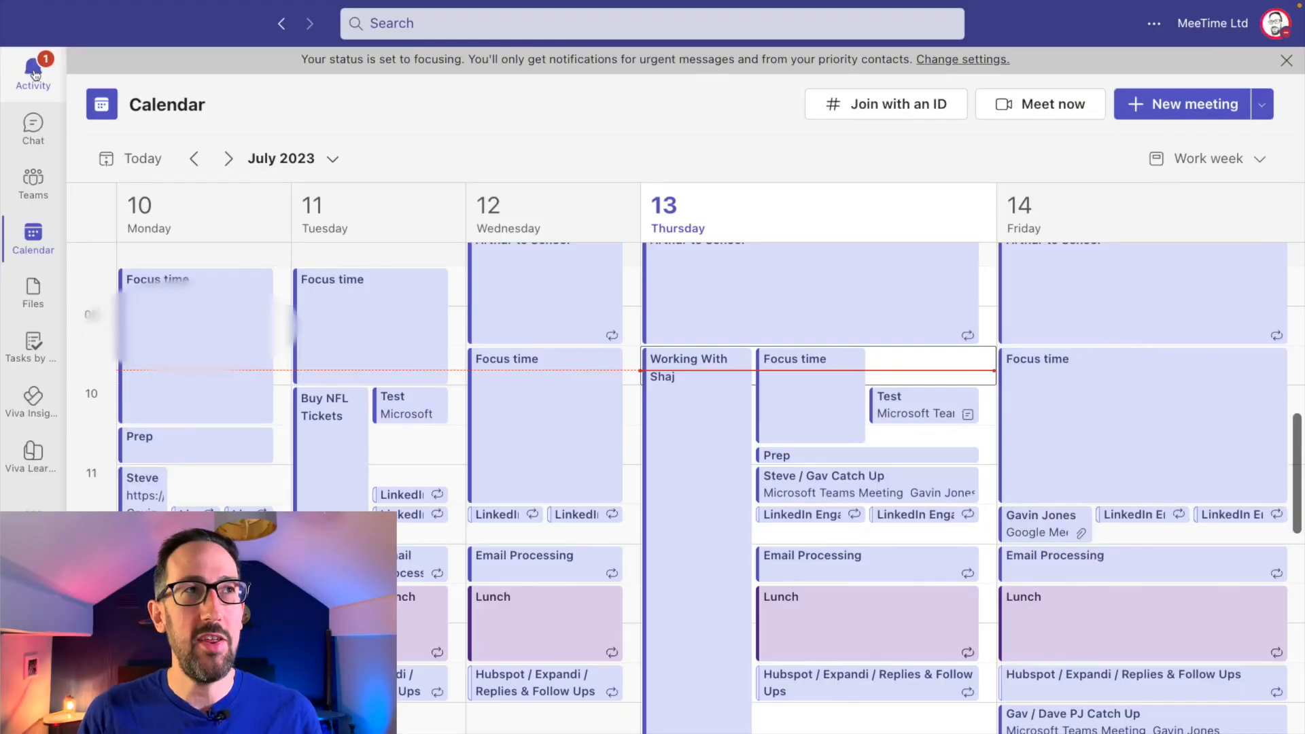
Open the newest Speaker Coach report from Activity, showing 05:35 speaking time and 19 suggestions
{"action": "left_click", "coordinate": [33, 73]}
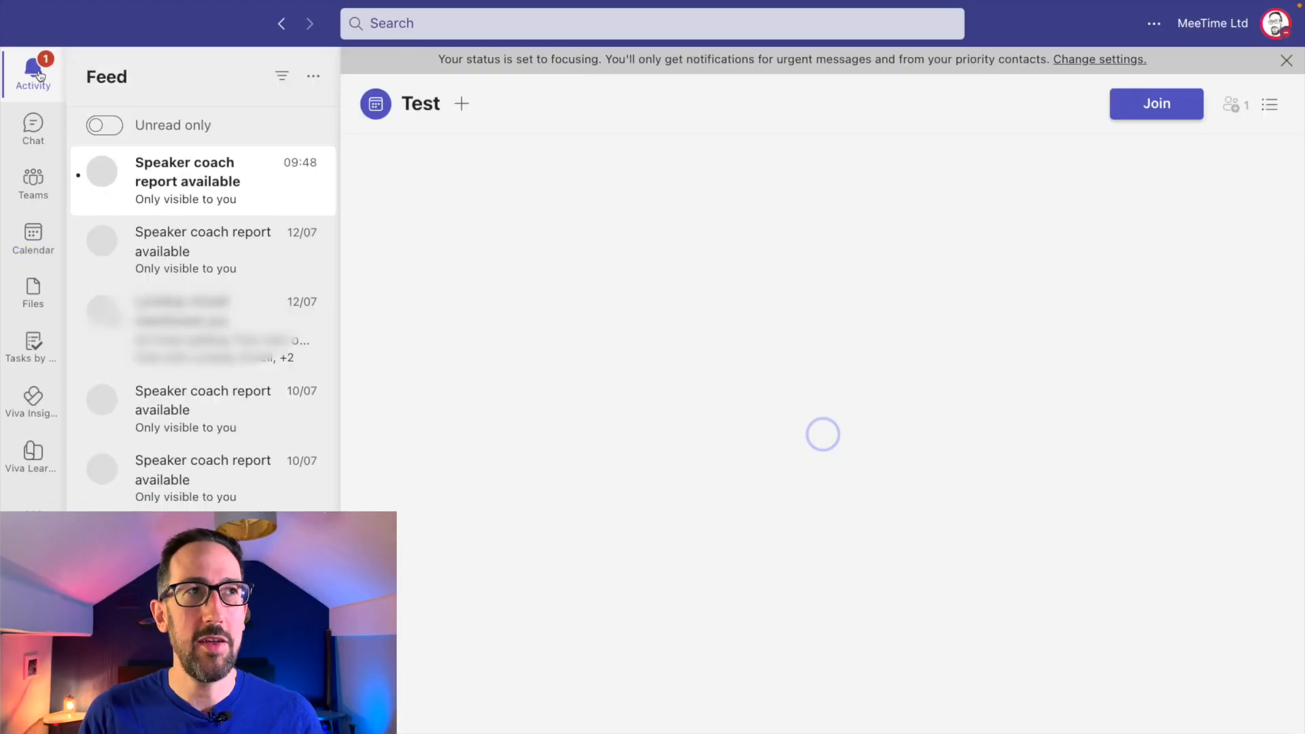
{"action": "left_click", "coordinate": [187, 181]}
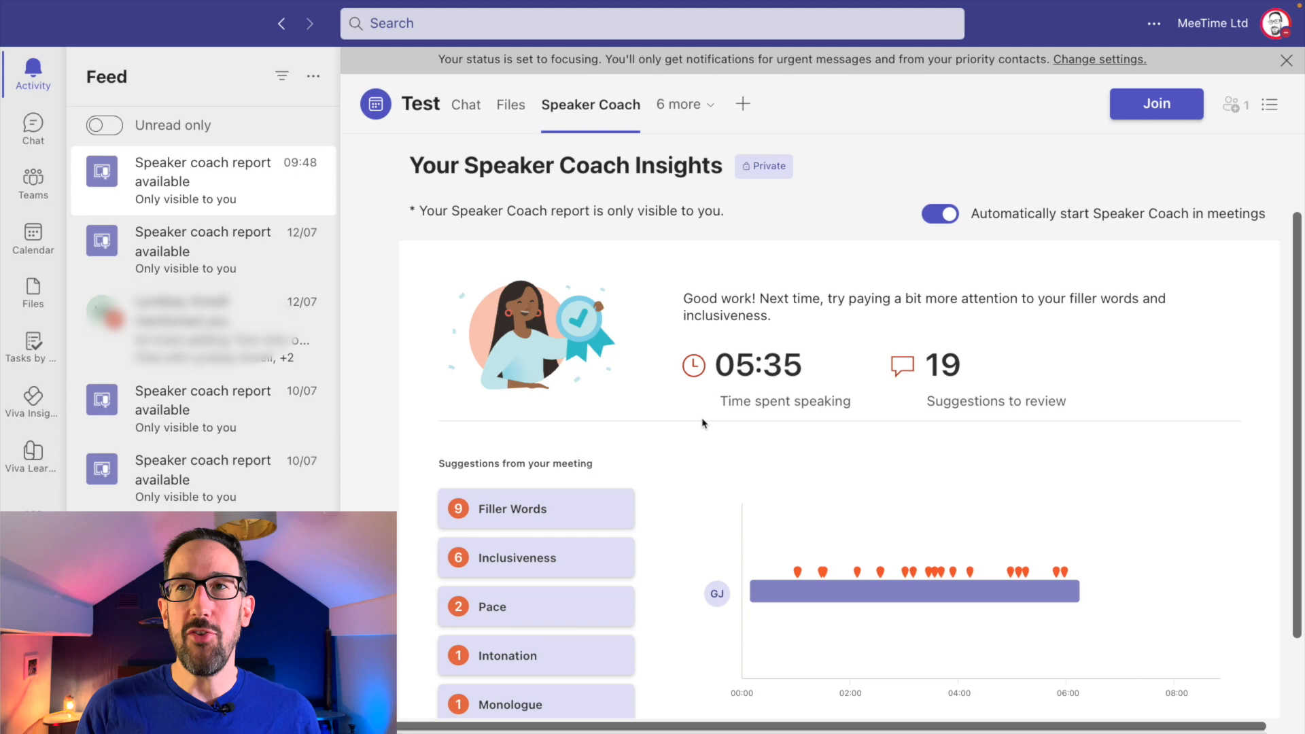
{"action": "mouse_move", "coordinate": [697, 404]}
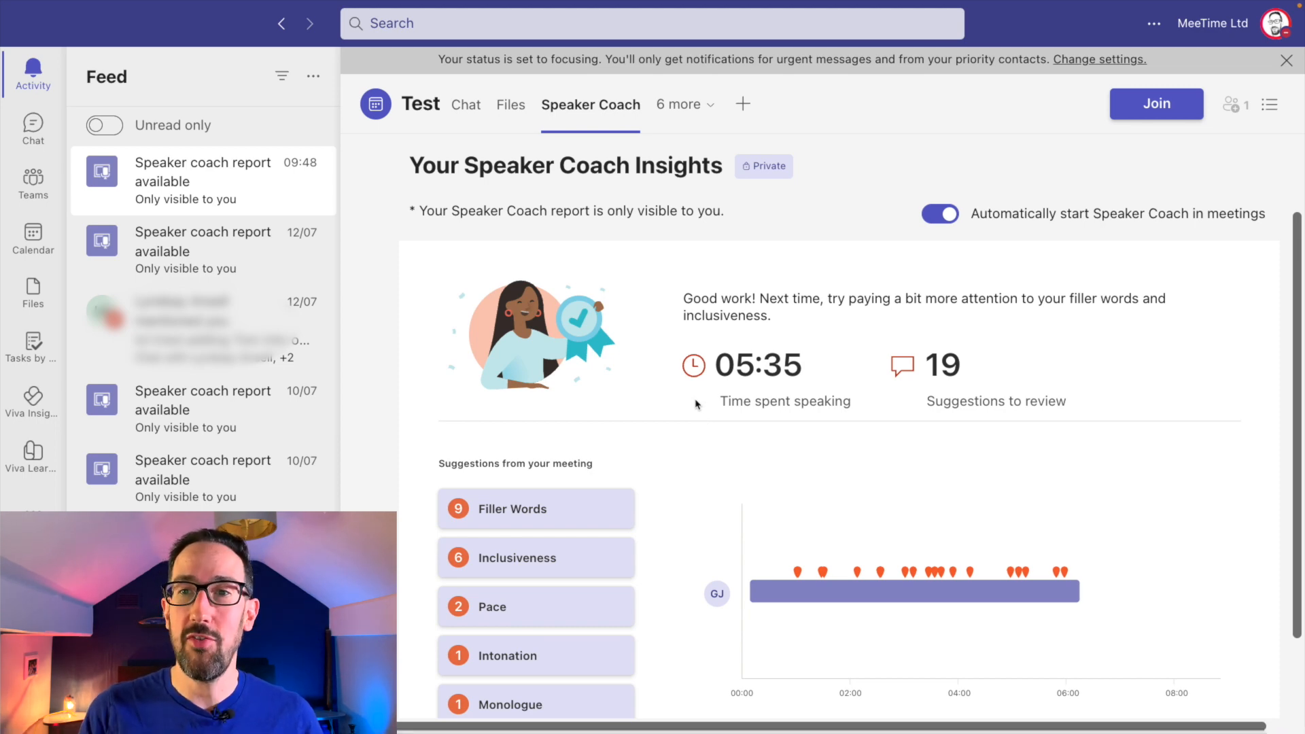
{"action": "scroll", "scroll_direction": "down", "scroll_amount": 3}
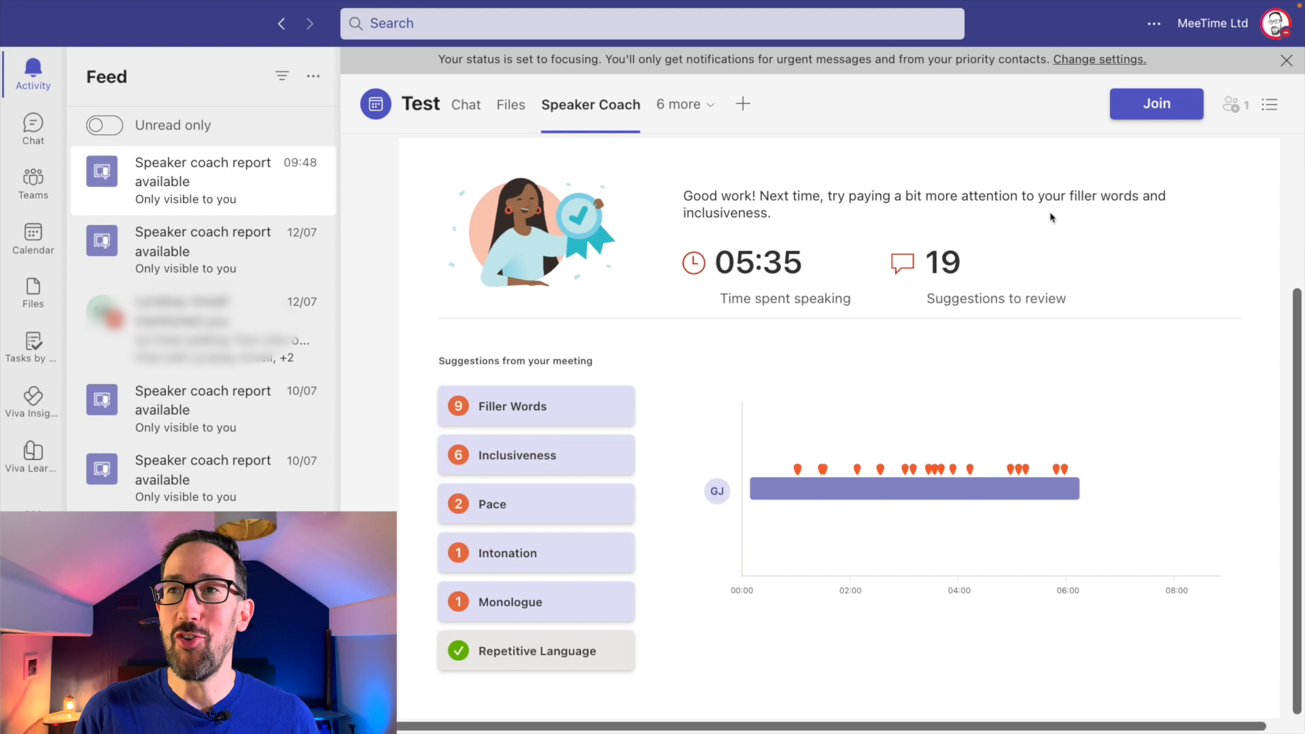
{"action": "mouse_move", "coordinate": [852, 276]}
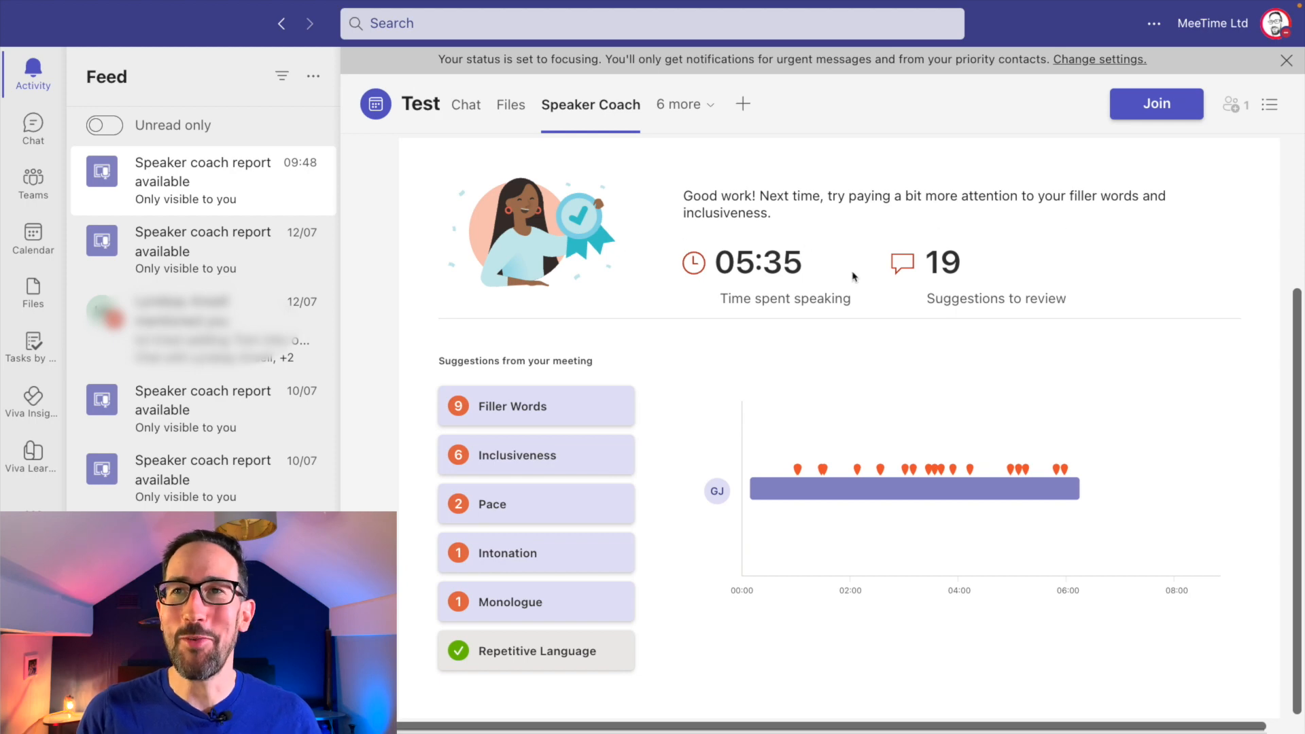
{"action": "mouse_move", "coordinate": [581, 364]}
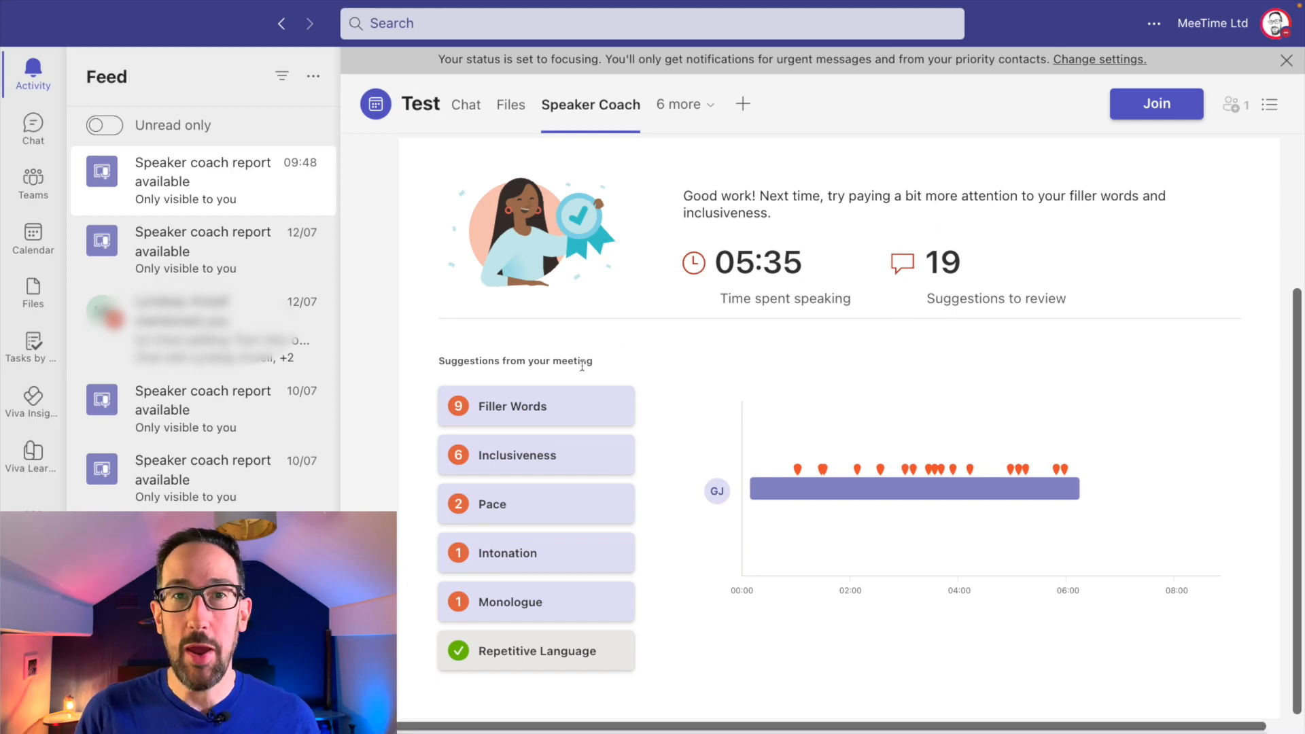
{"action": "scroll", "scroll_direction": "up", "scroll_amount": 3}
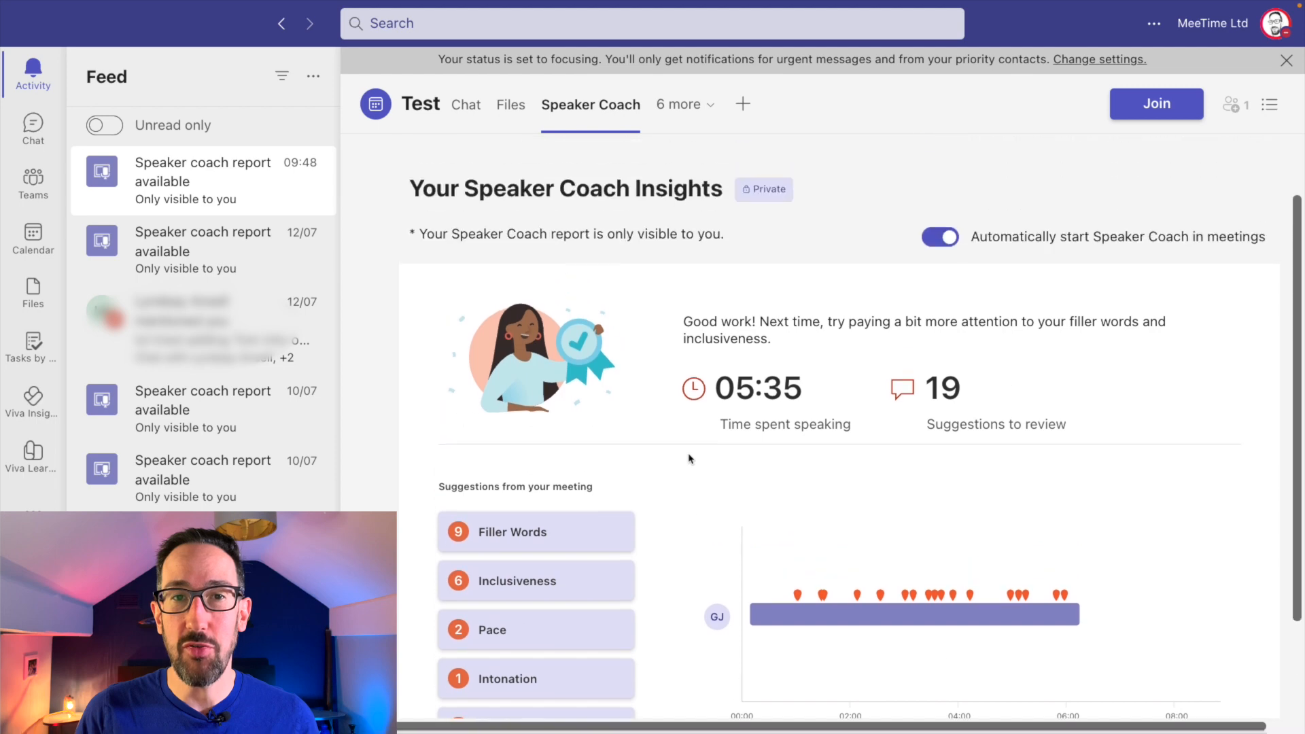
{"action": "scroll", "scroll_direction": "up", "scroll_amount": 3}
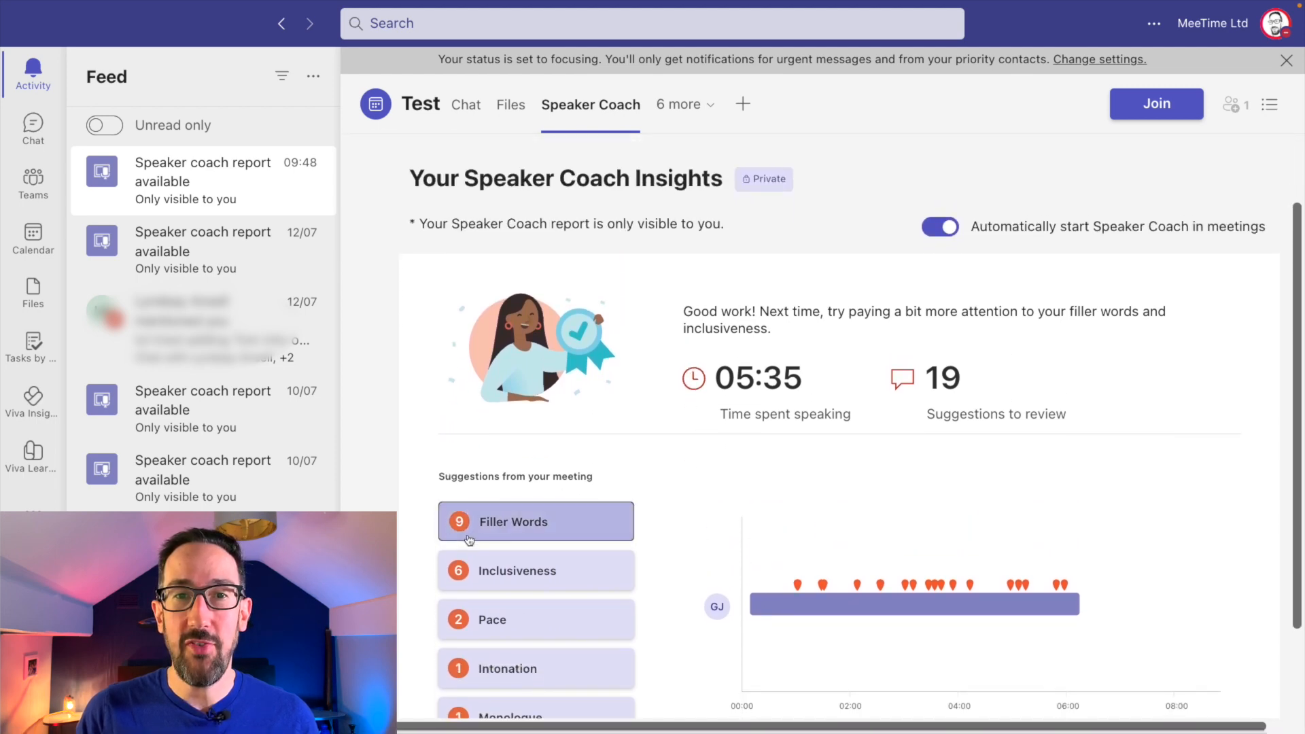
{"action": "left_click", "coordinate": [514, 521]}
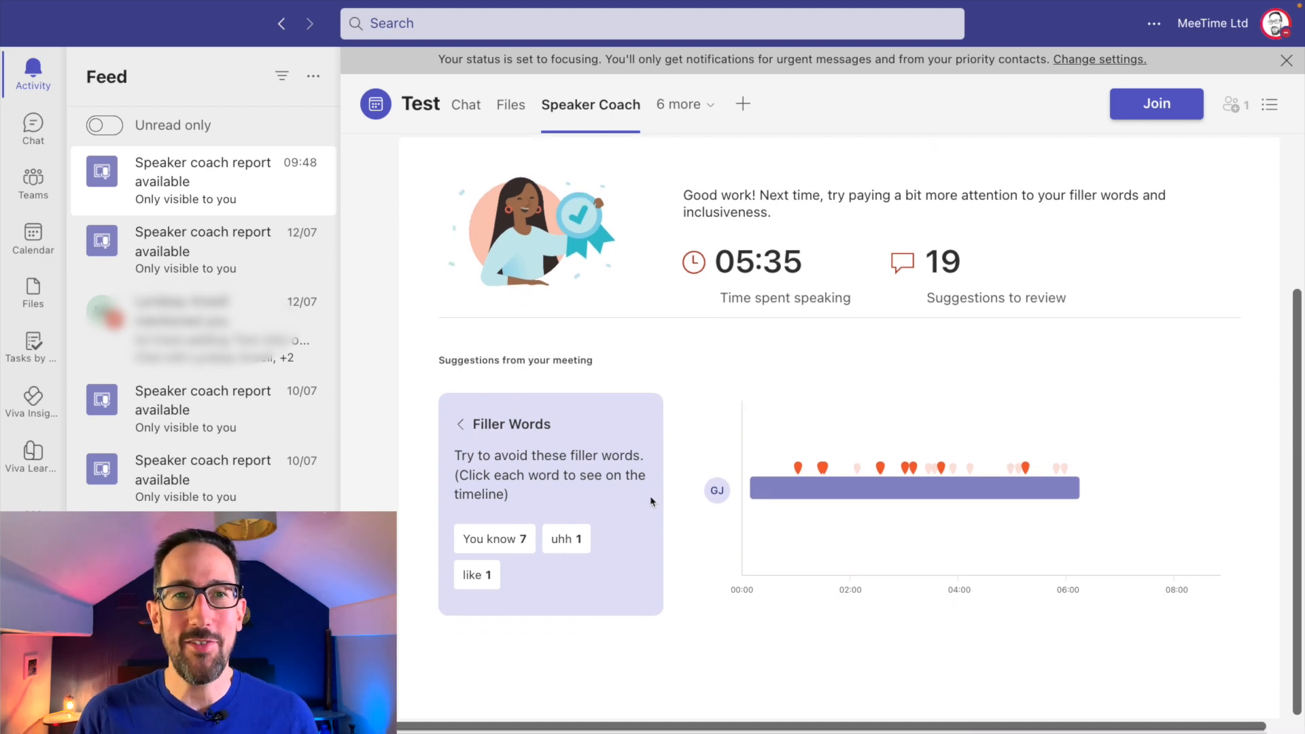
{"action": "scroll", "scroll_direction": "up", "scroll_amount": 3}
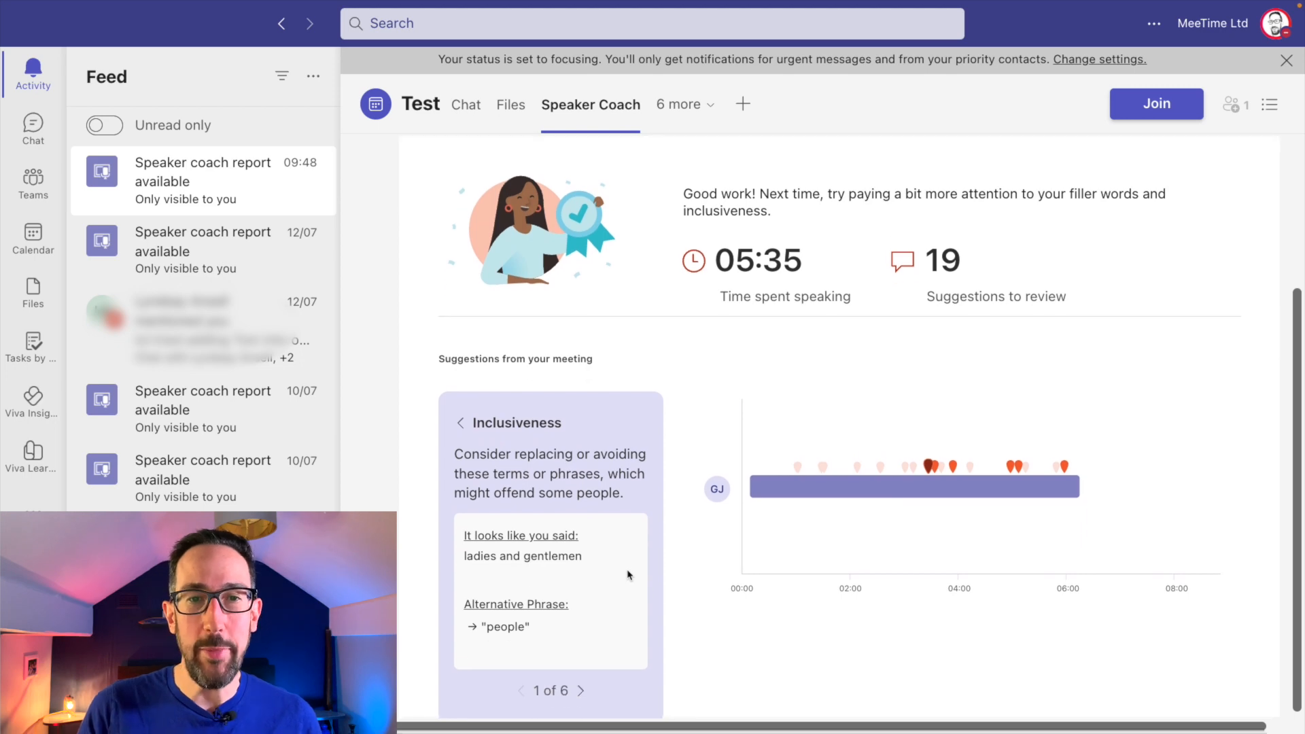
{"action": "scroll", "scroll_direction": "up", "scroll_amount": 3}
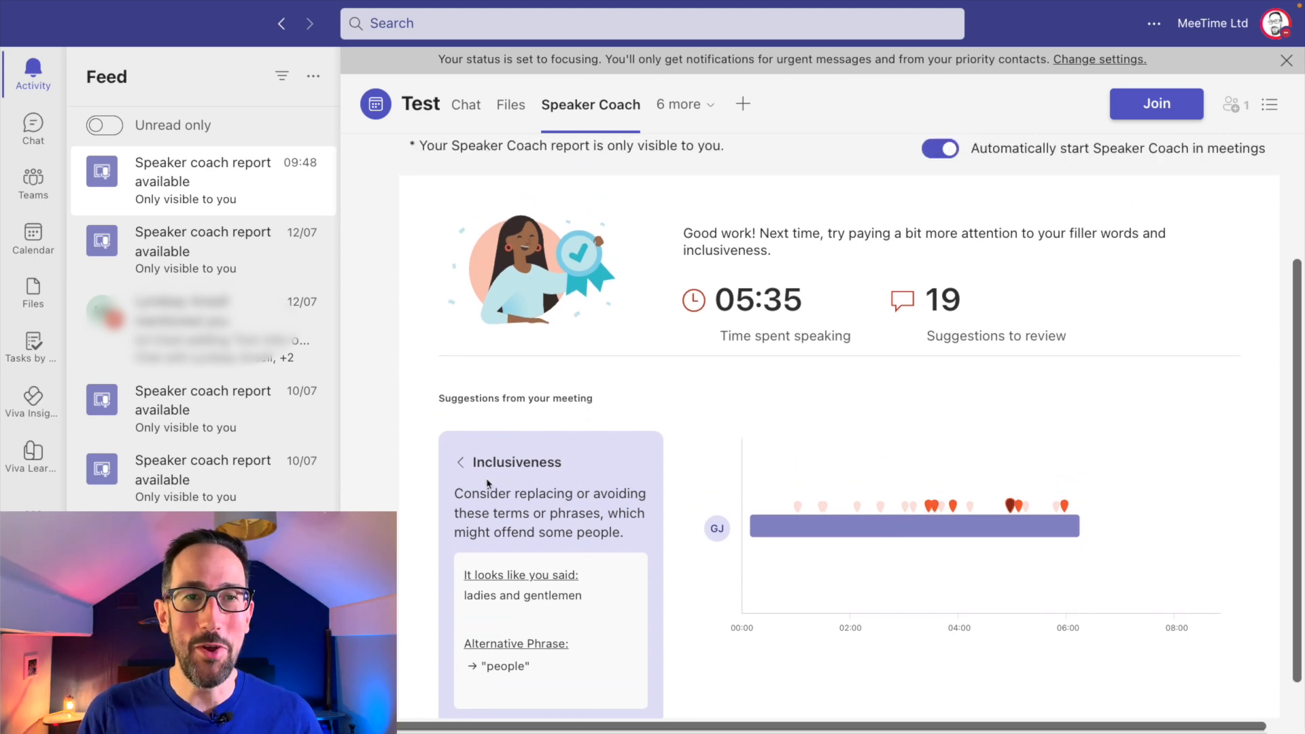
{"action": "left_click", "coordinate": [460, 462]}
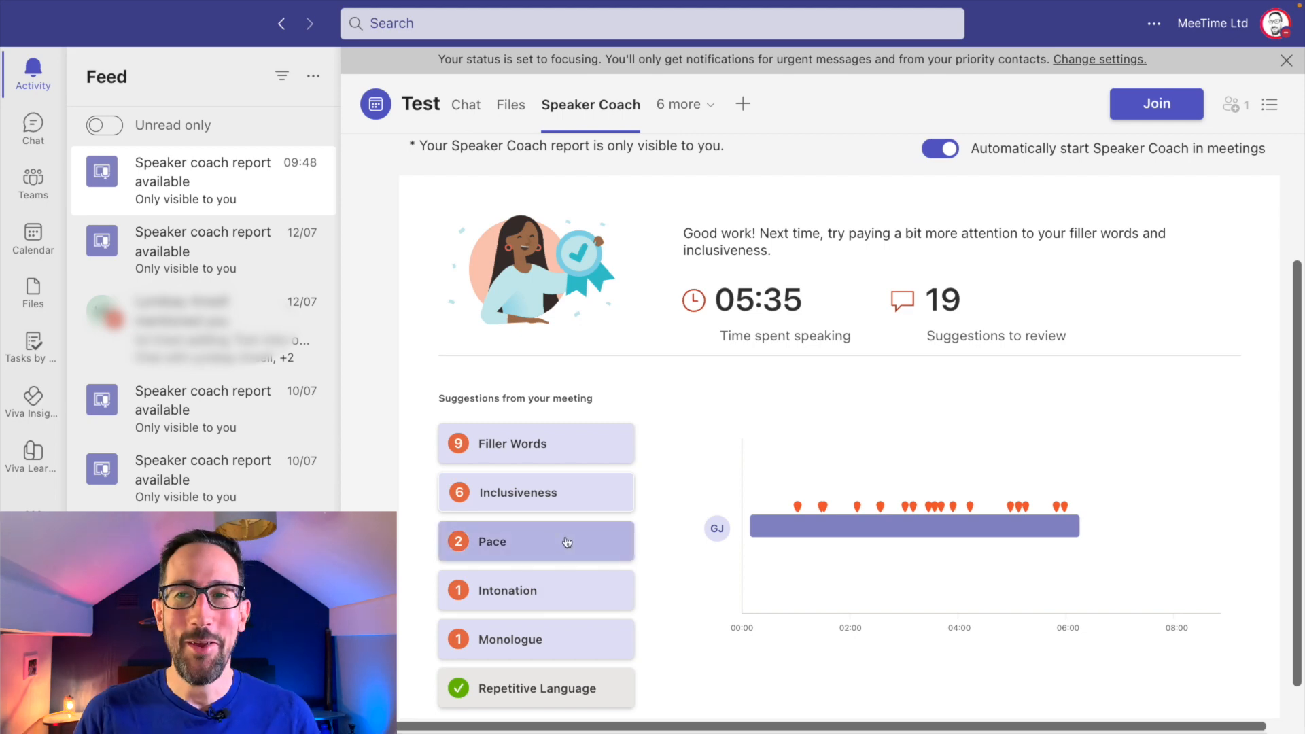
{"action": "left_click", "coordinate": [535, 541]}
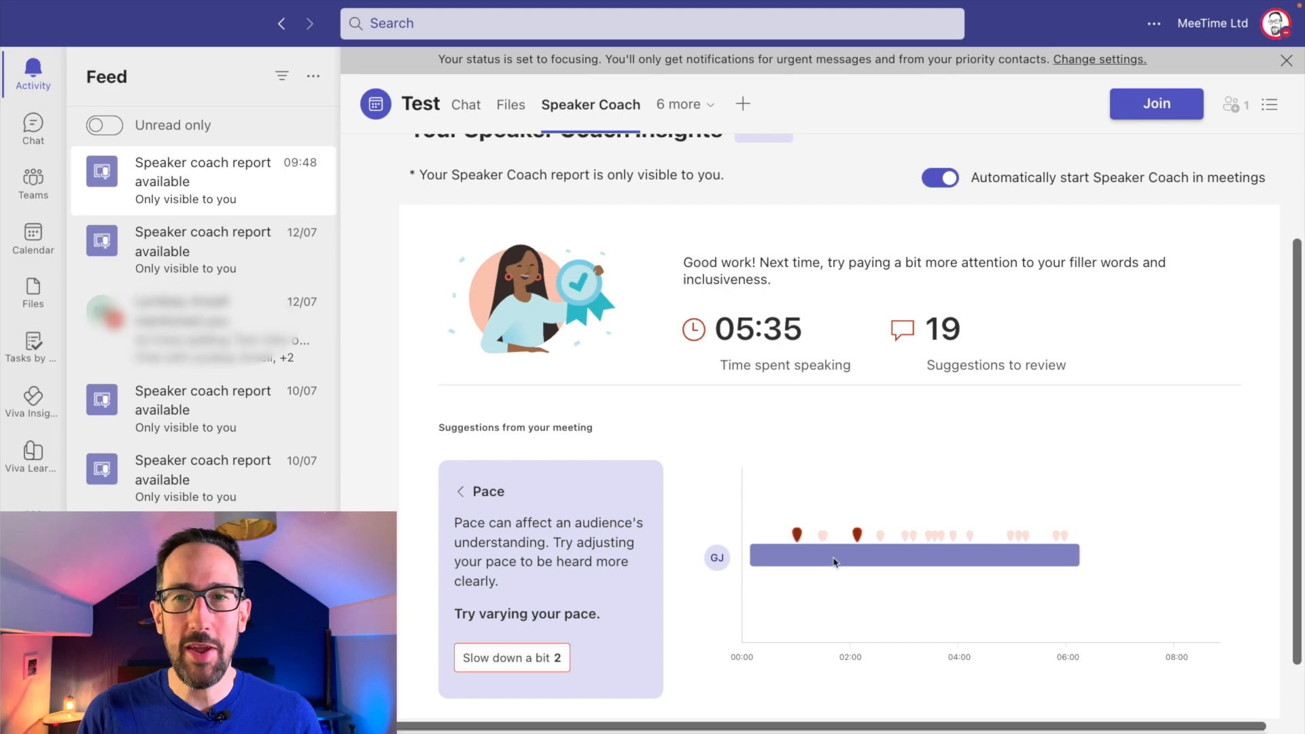
{"action": "mouse_move", "coordinate": [1049, 548]}
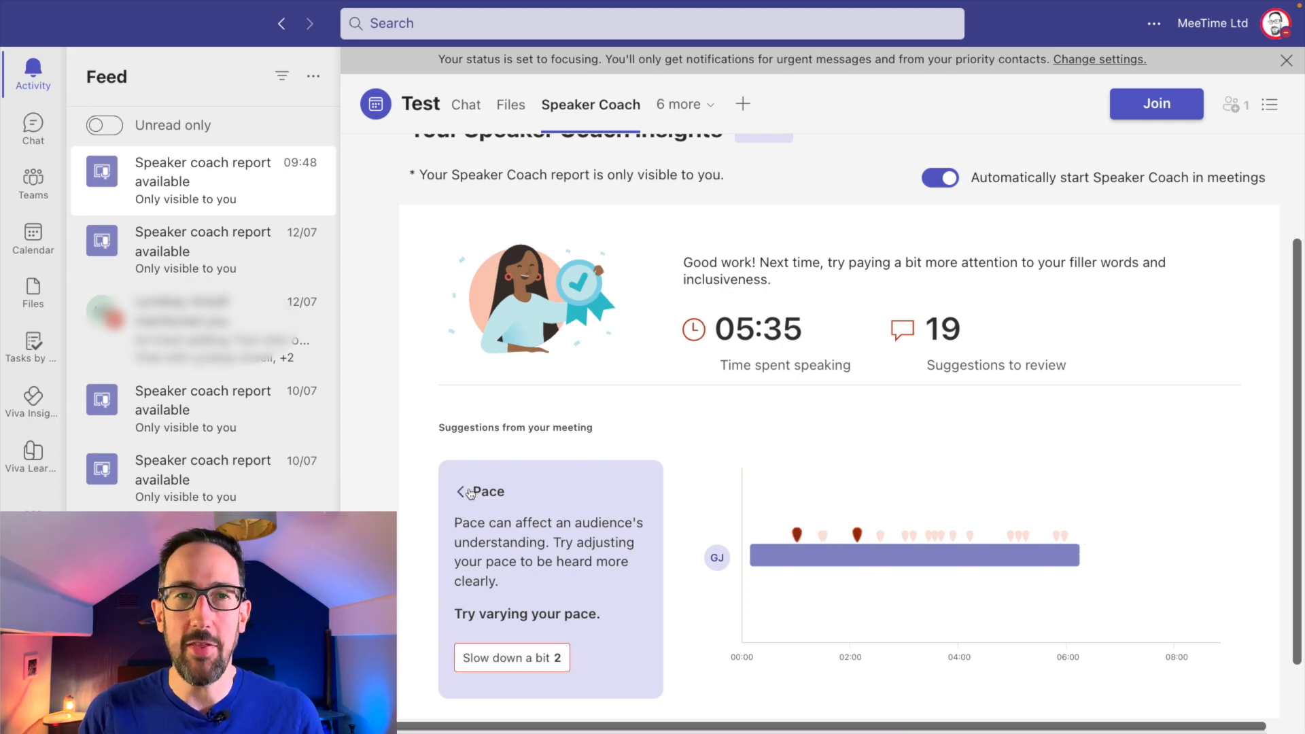
{"action": "left_click", "coordinate": [458, 491]}
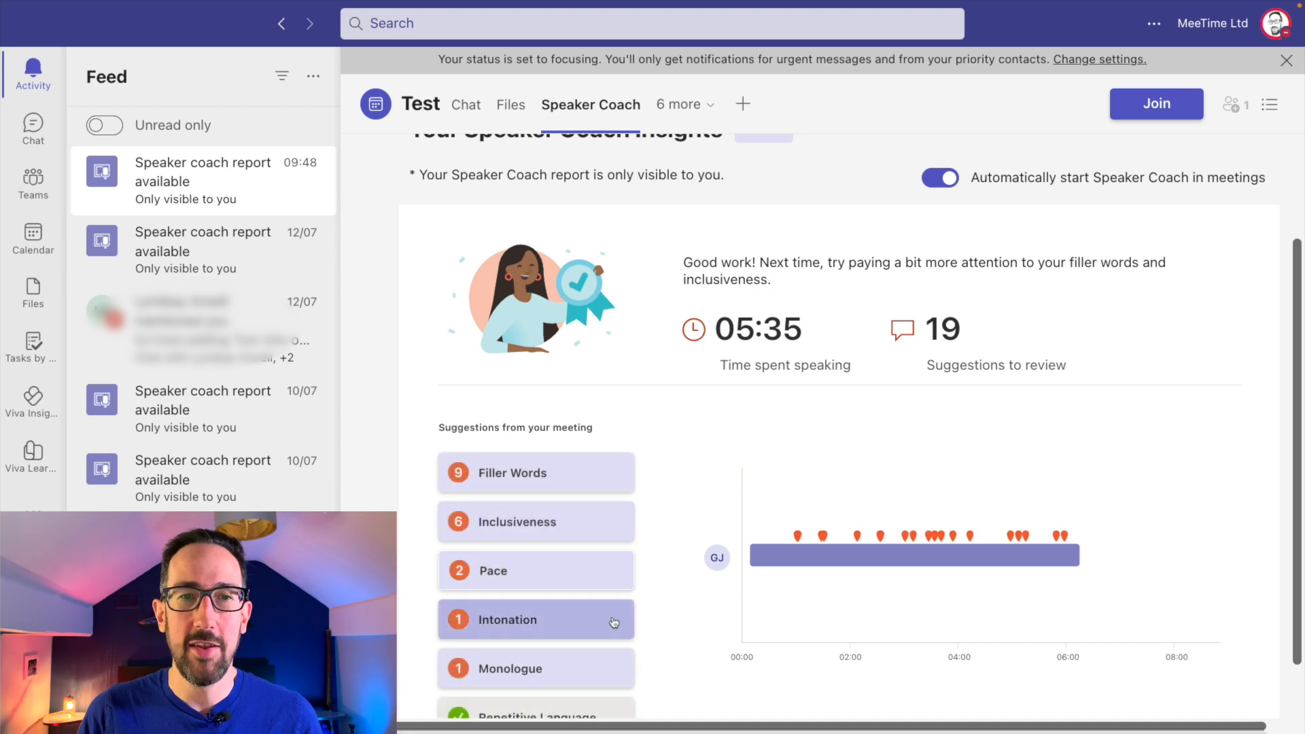
{"action": "mouse_move", "coordinate": [920, 548]}
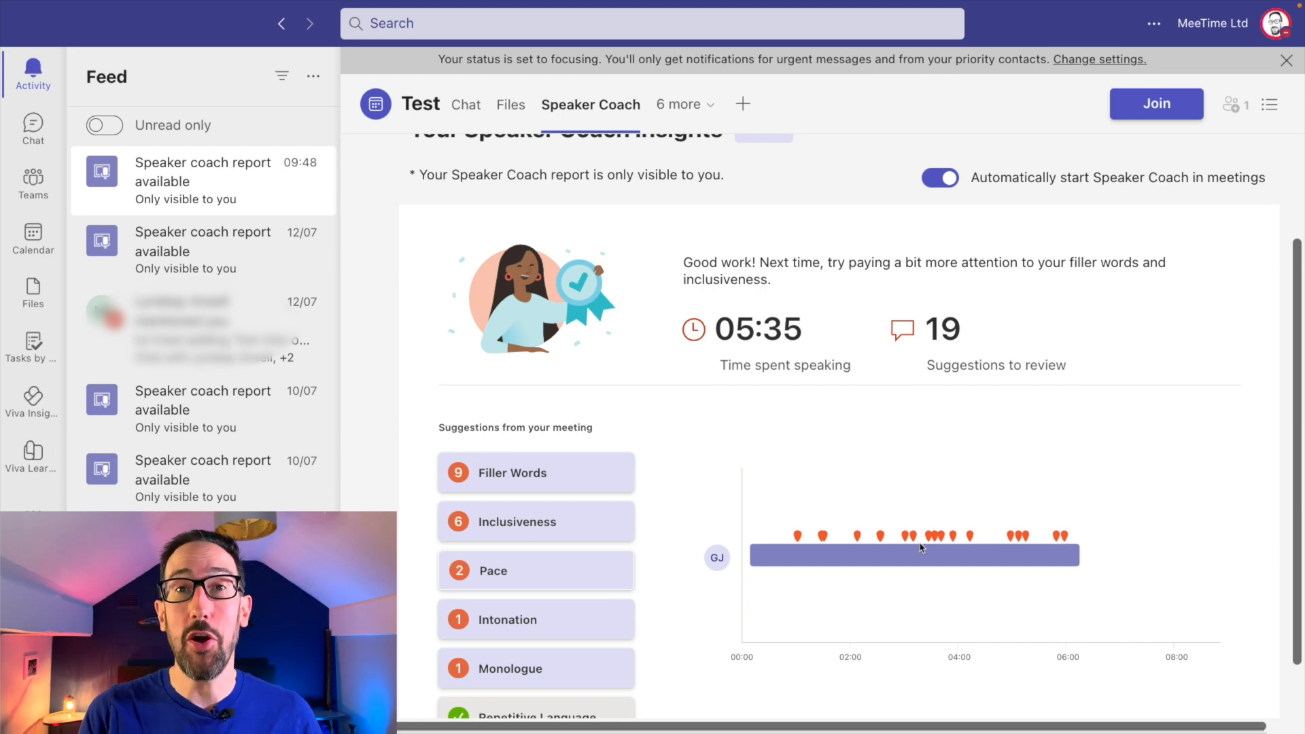
{"action": "mouse_move", "coordinate": [951, 539]}
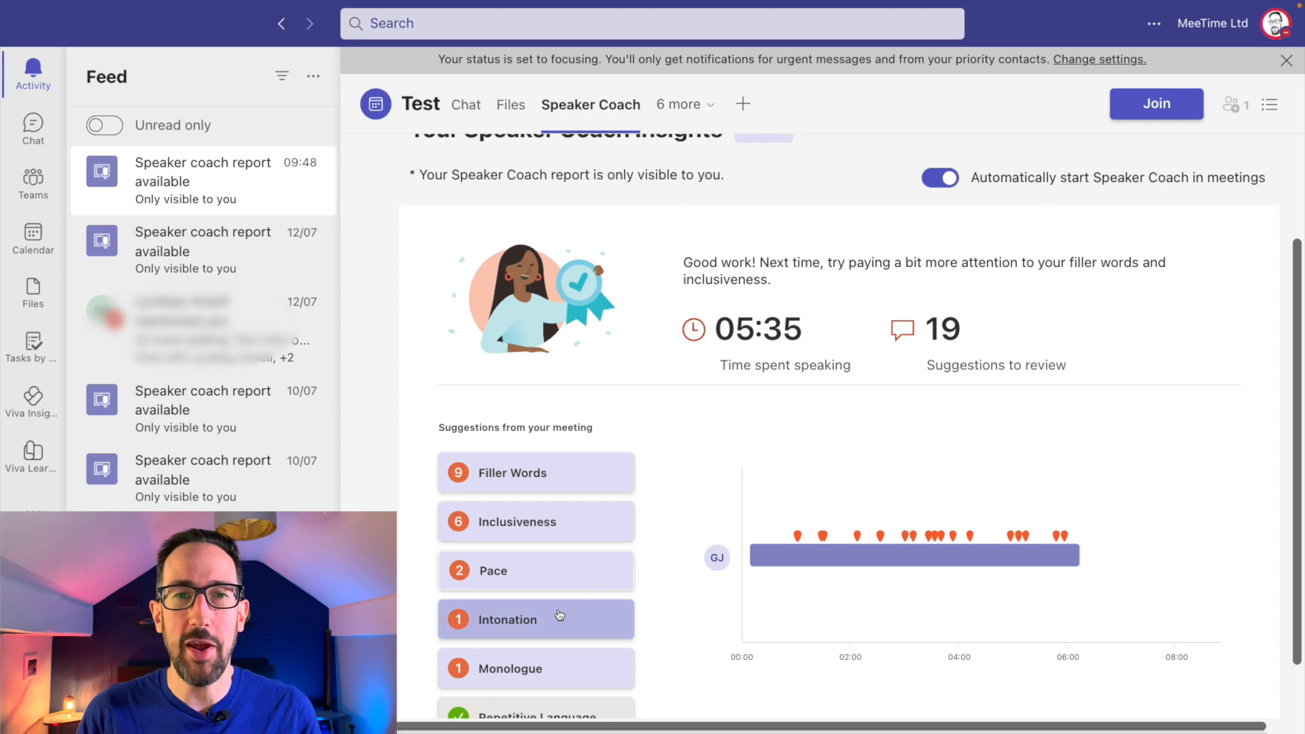
{"action": "mouse_move", "coordinate": [617, 623]}
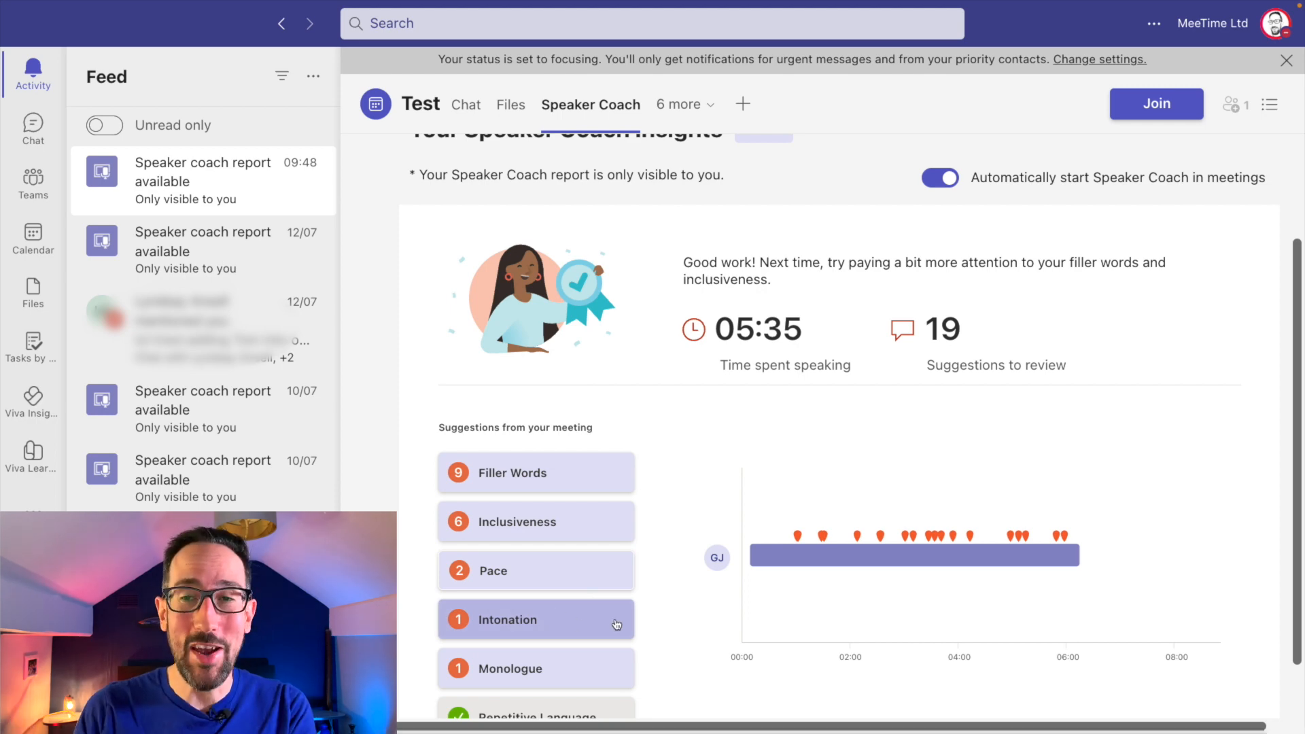
{"action": "mouse_move", "coordinate": [832, 544]}
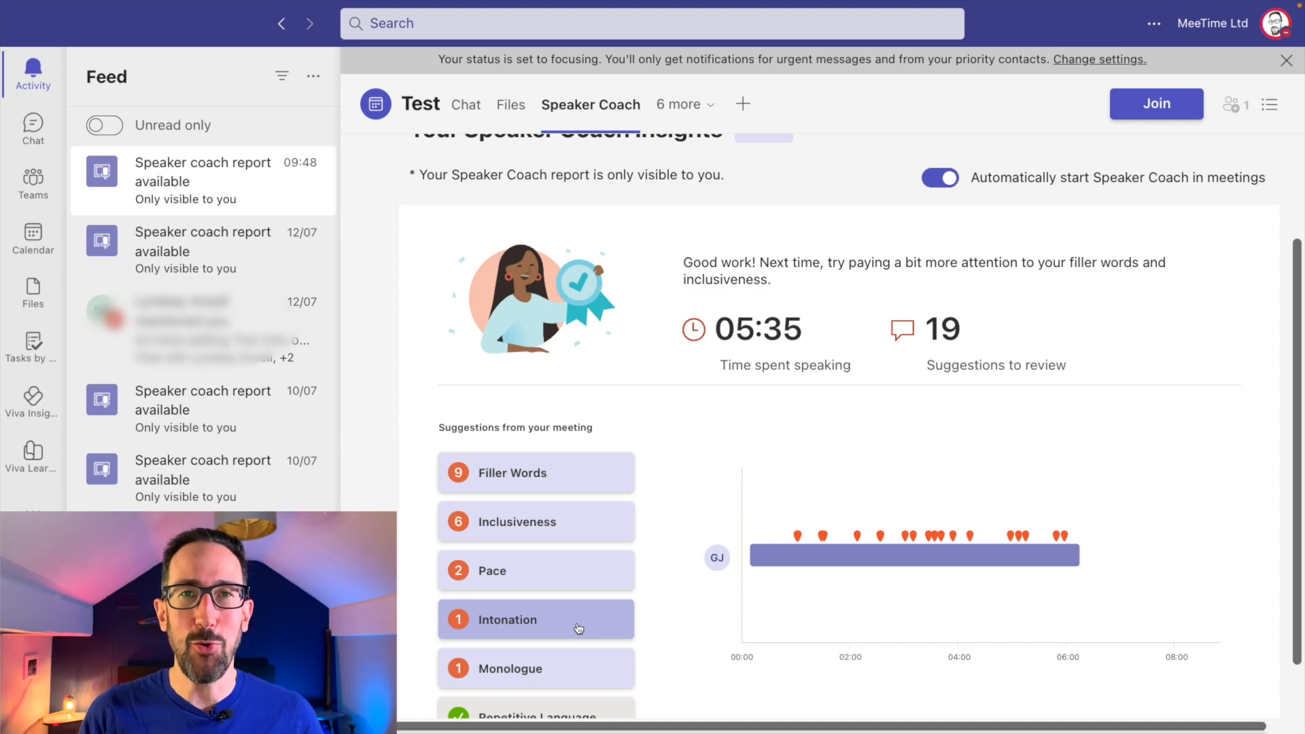
{"action": "left_click", "coordinate": [535, 619]}
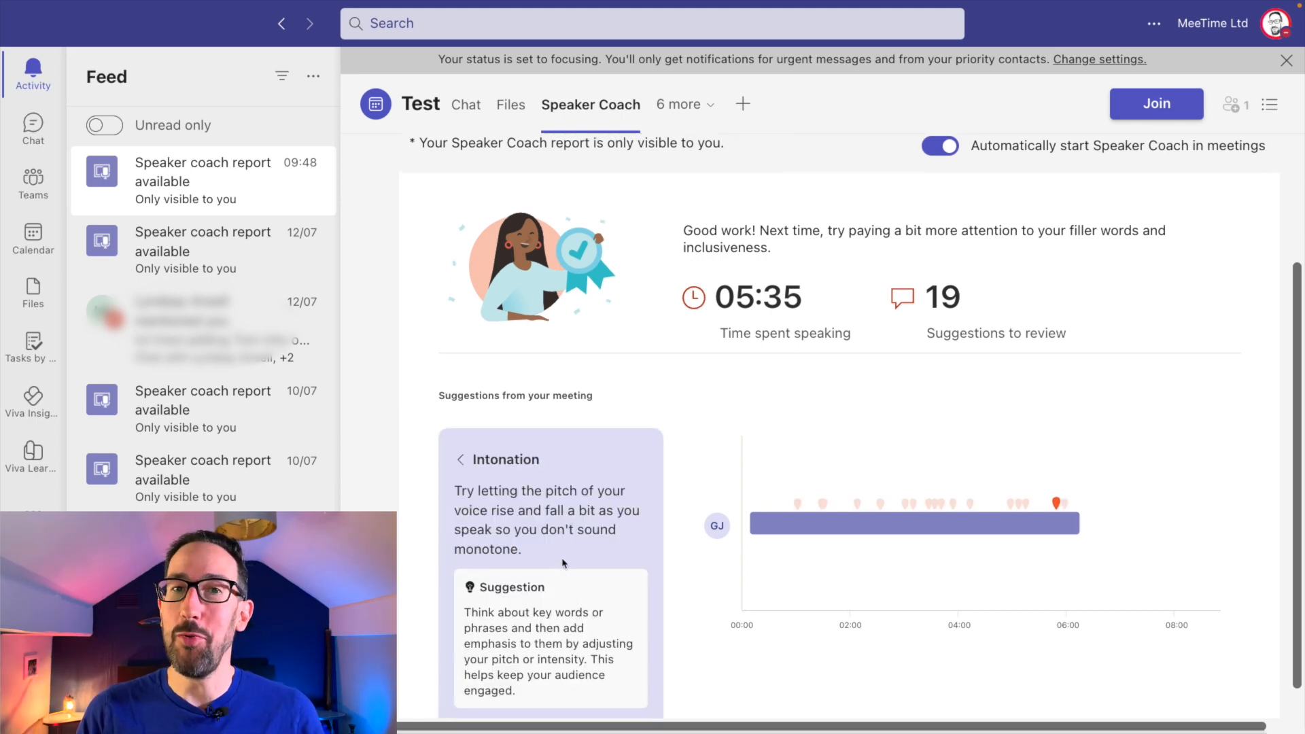
{"action": "scroll", "scroll_direction": "up", "scroll_amount": 3}
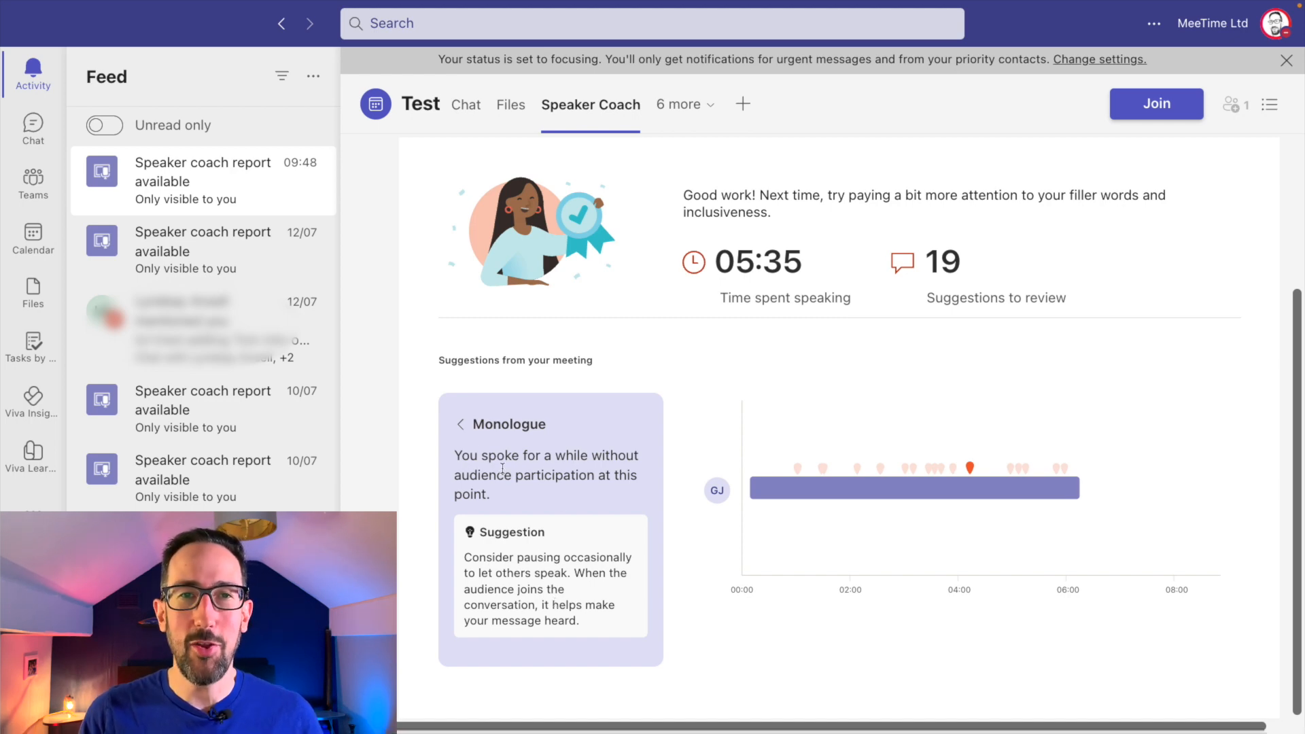
{"action": "left_click", "coordinate": [458, 424]}
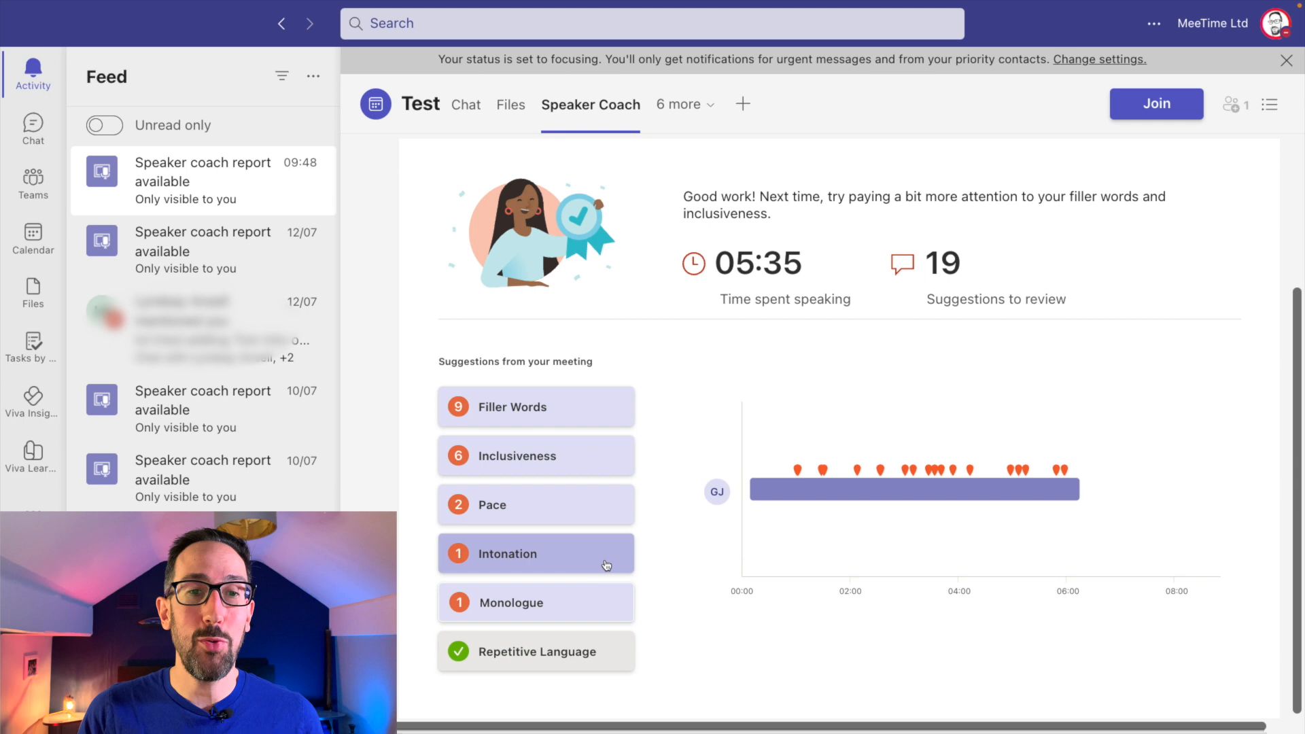
{"action": "left_click", "coordinate": [537, 652]}
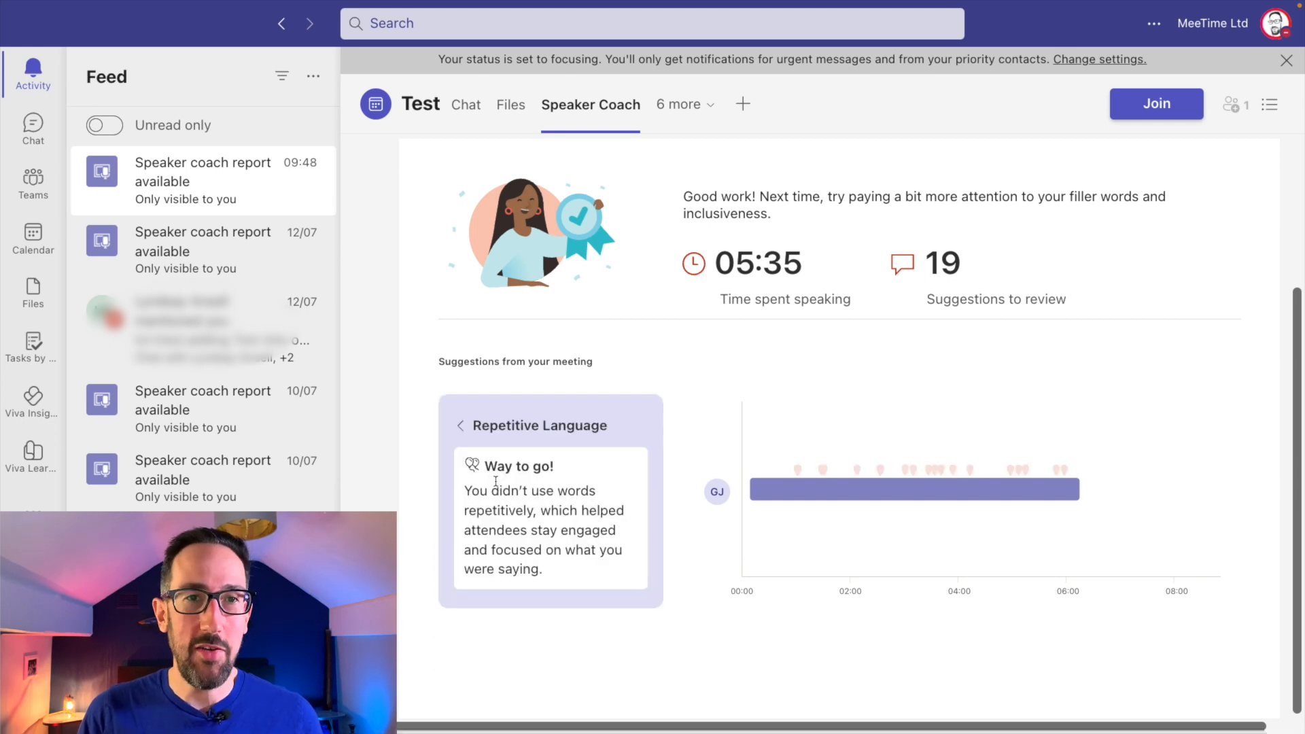
{"action": "mouse_move", "coordinate": [459, 427]}
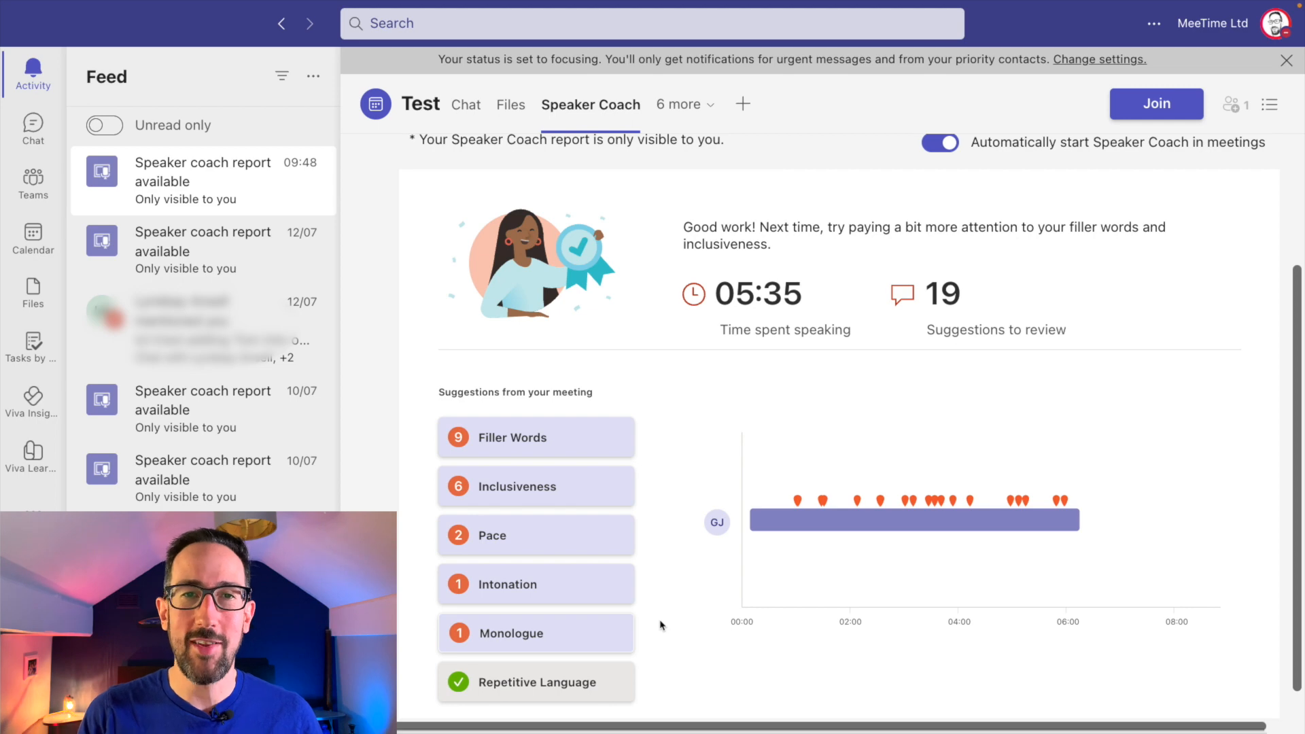
{"action": "scroll", "scroll_direction": "up", "scroll_amount": 3}
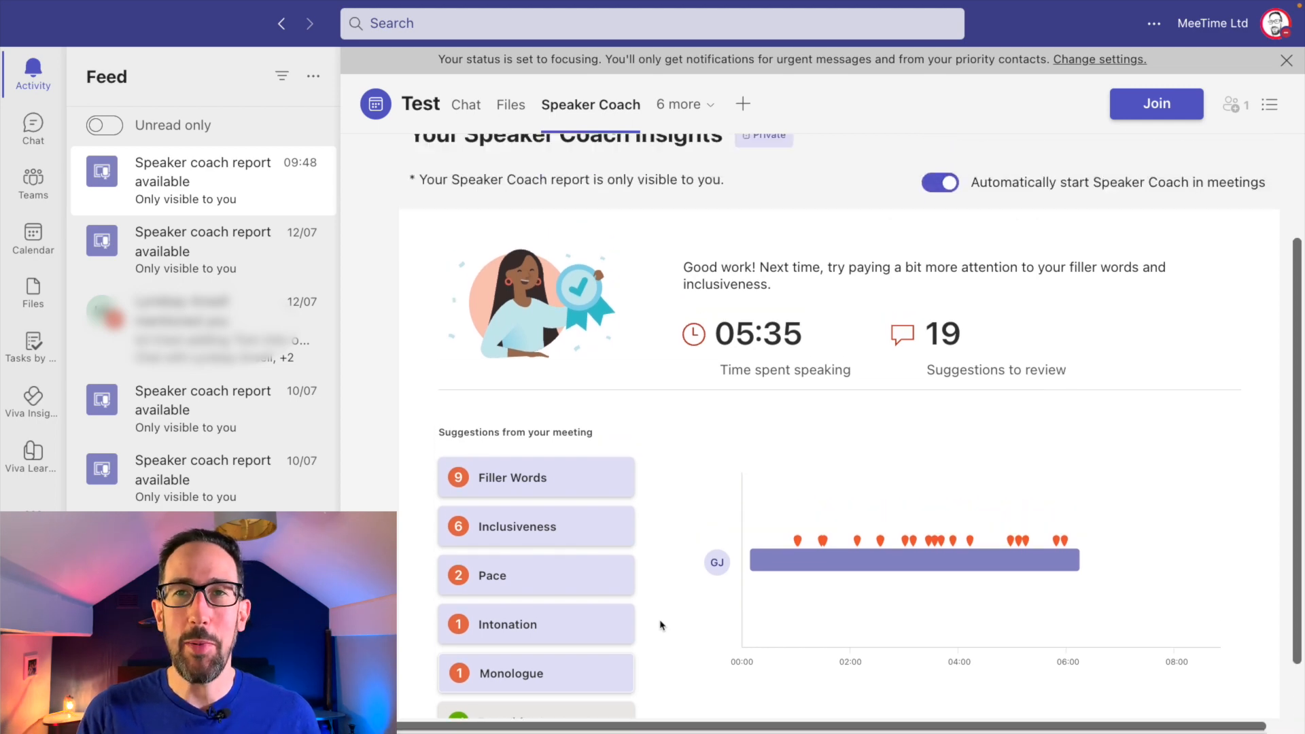